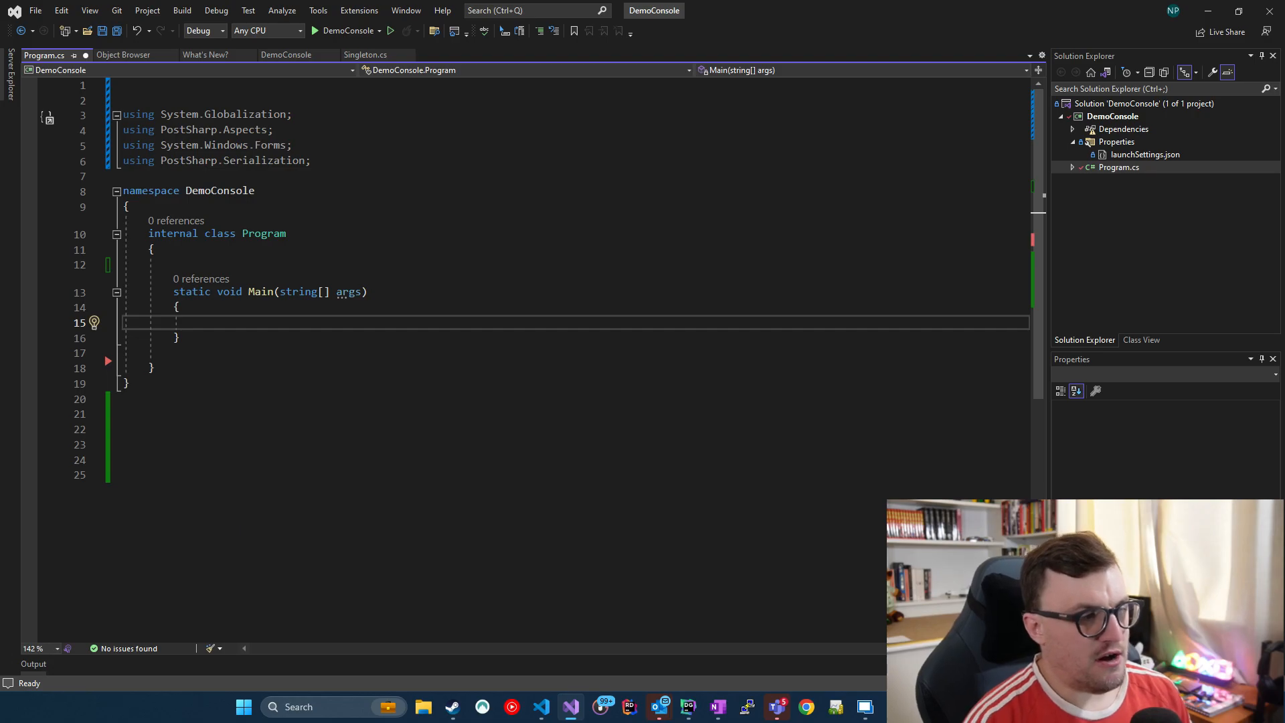
# Step: Try sample attributes [STAThread] and [Authorize] above Main
pyautogui.write('[STAThread]')
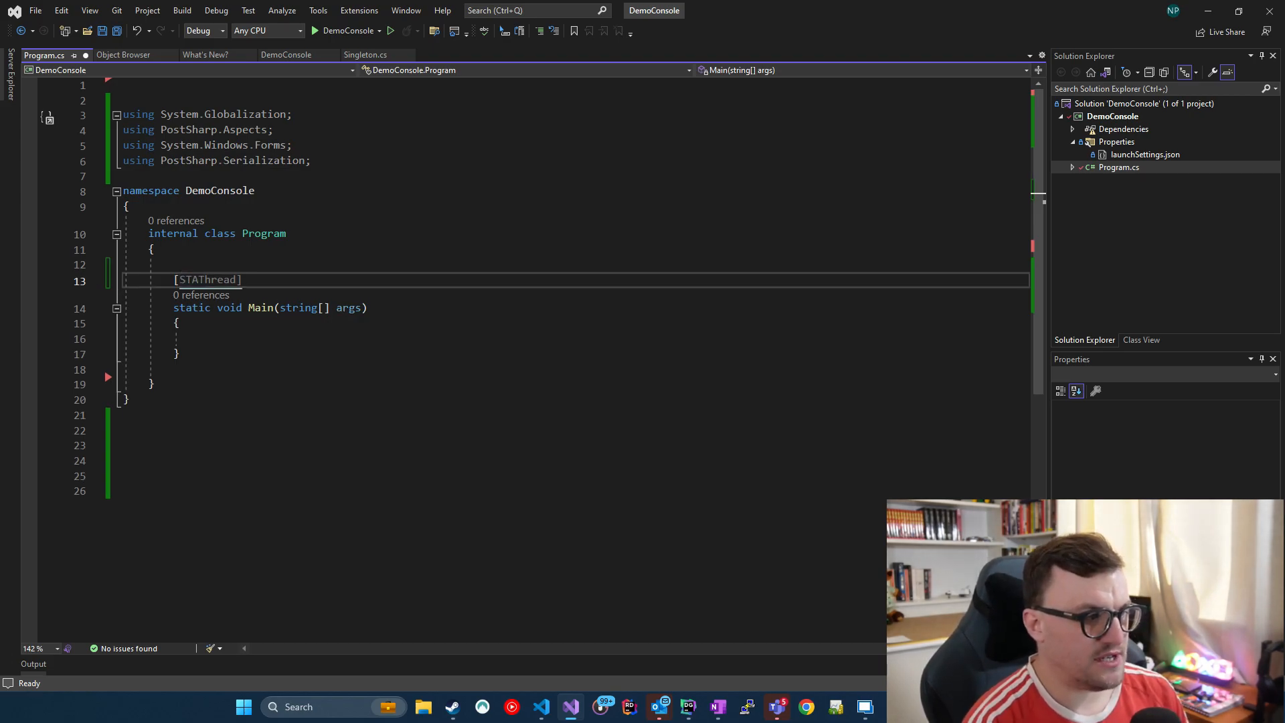
pyautogui.write('[Authorize]')
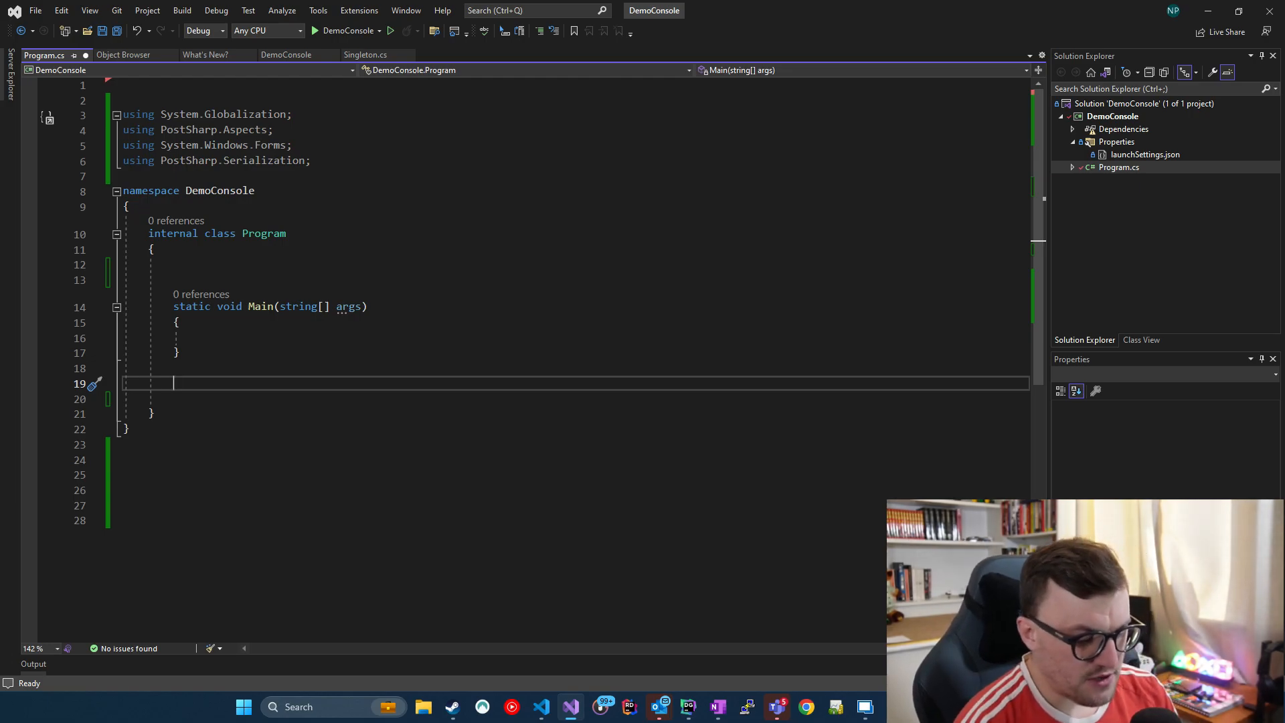
# Step: Declare 'public class TrackUsage : Attribute' with an empty body below Main
pyautogui.write('publ')
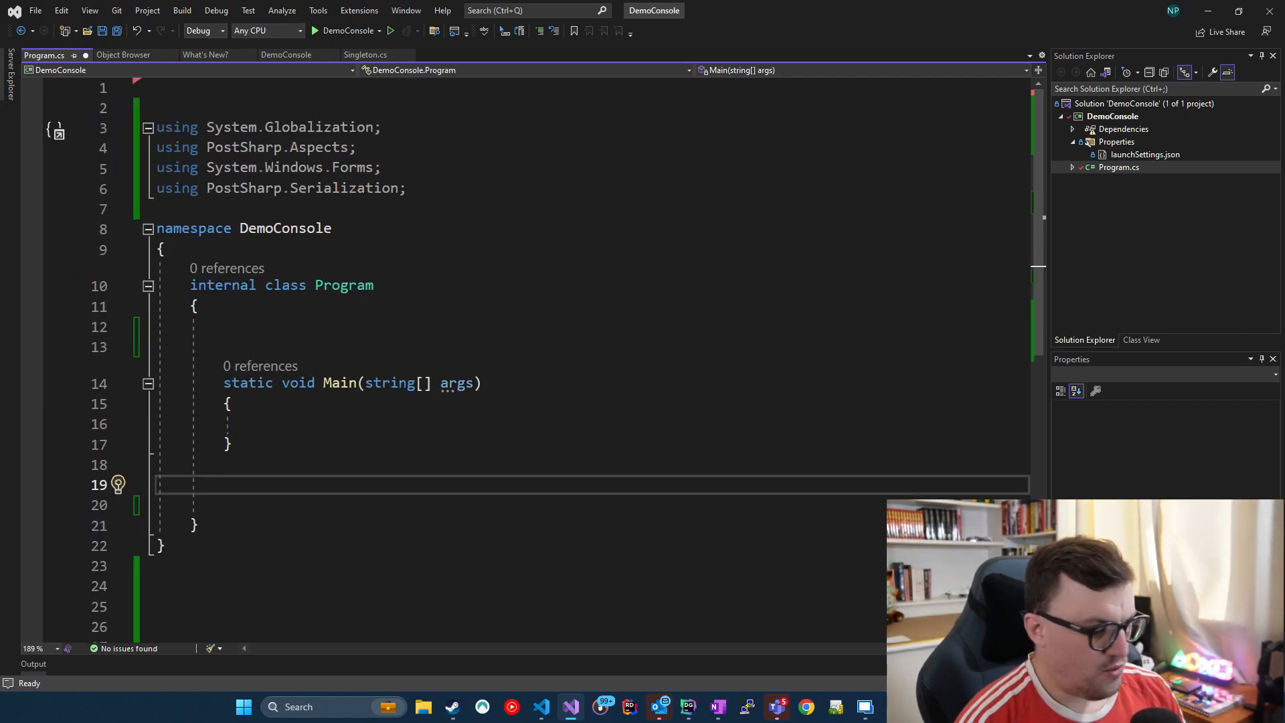
pyautogui.write('public')
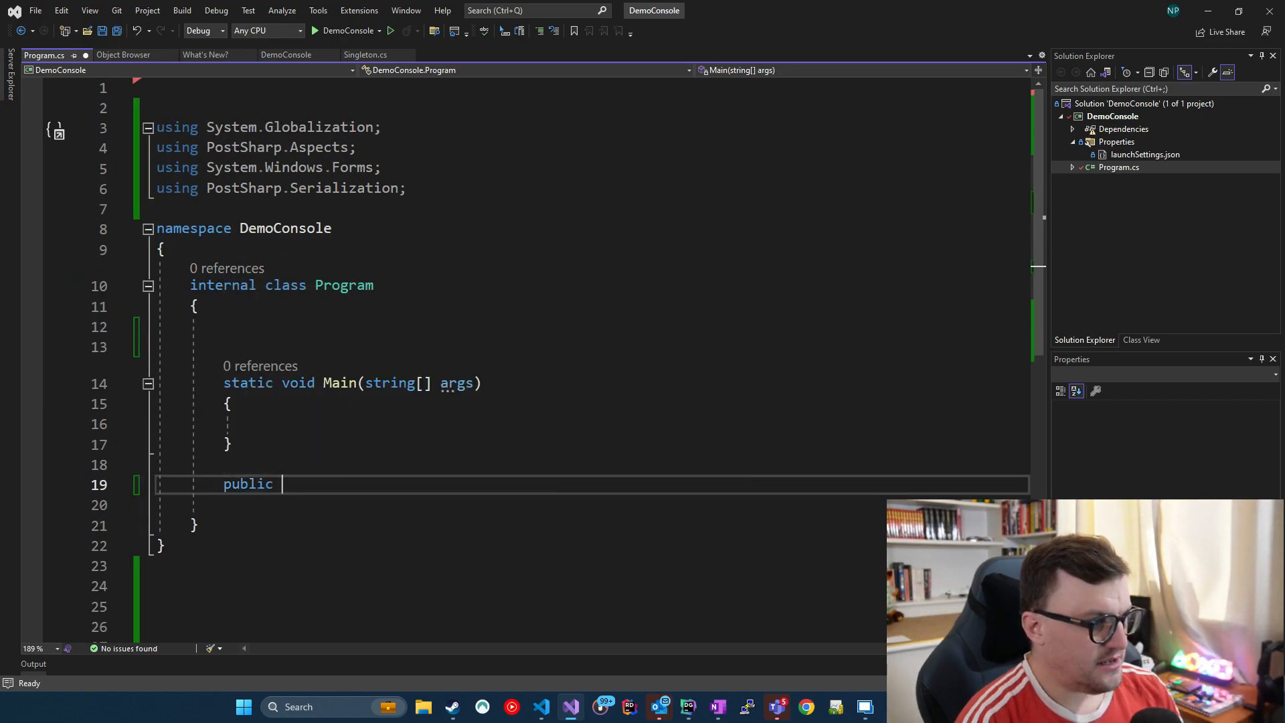
pyautogui.write('class')
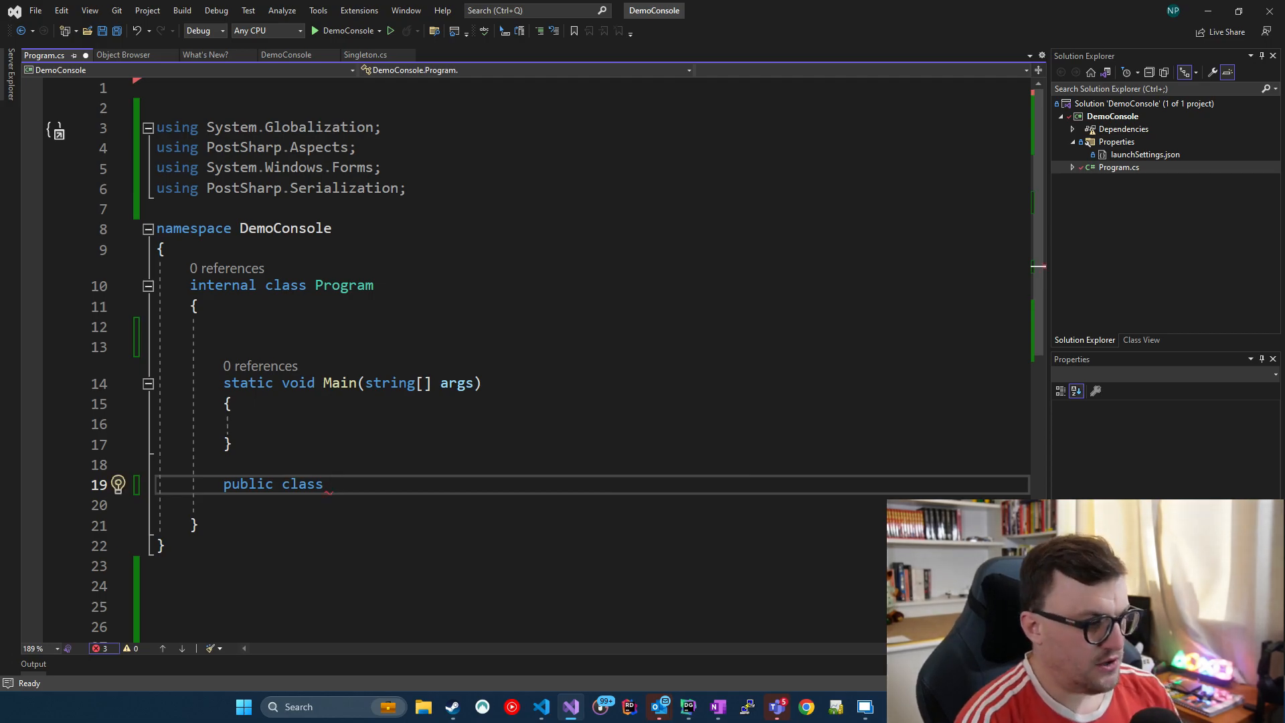
pyautogui.write('Track')
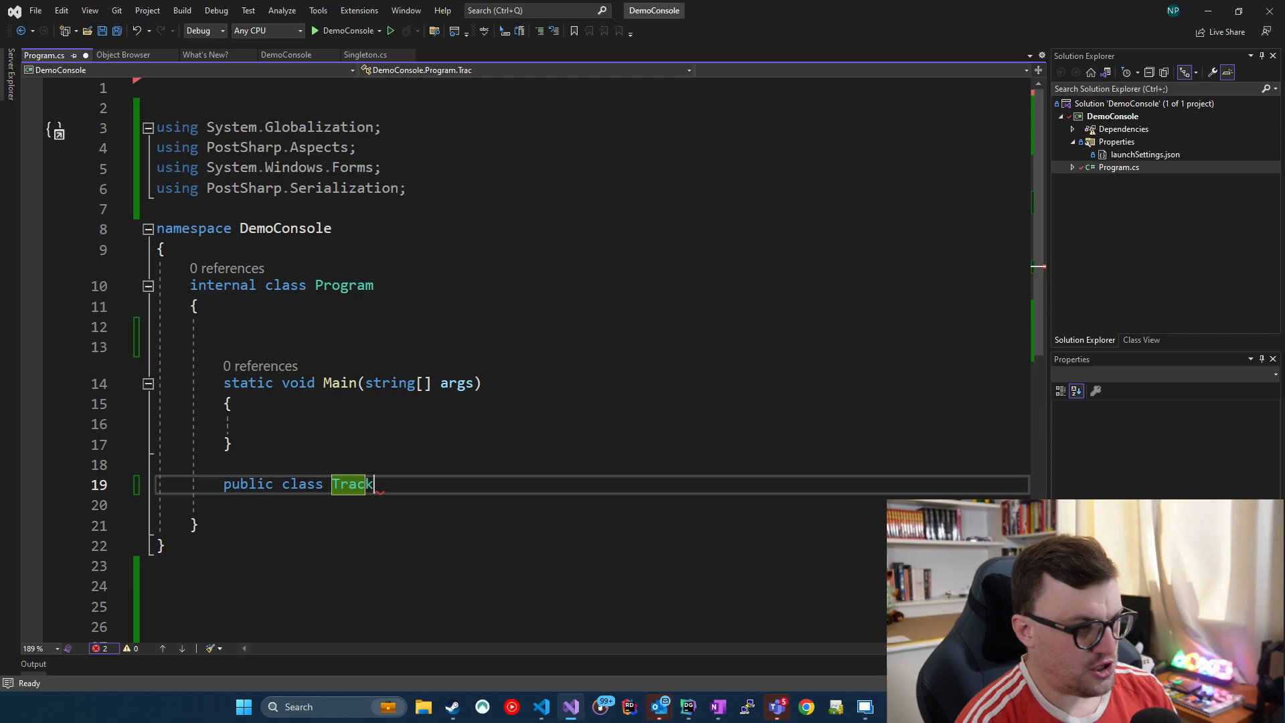
pyautogui.write('Usage')
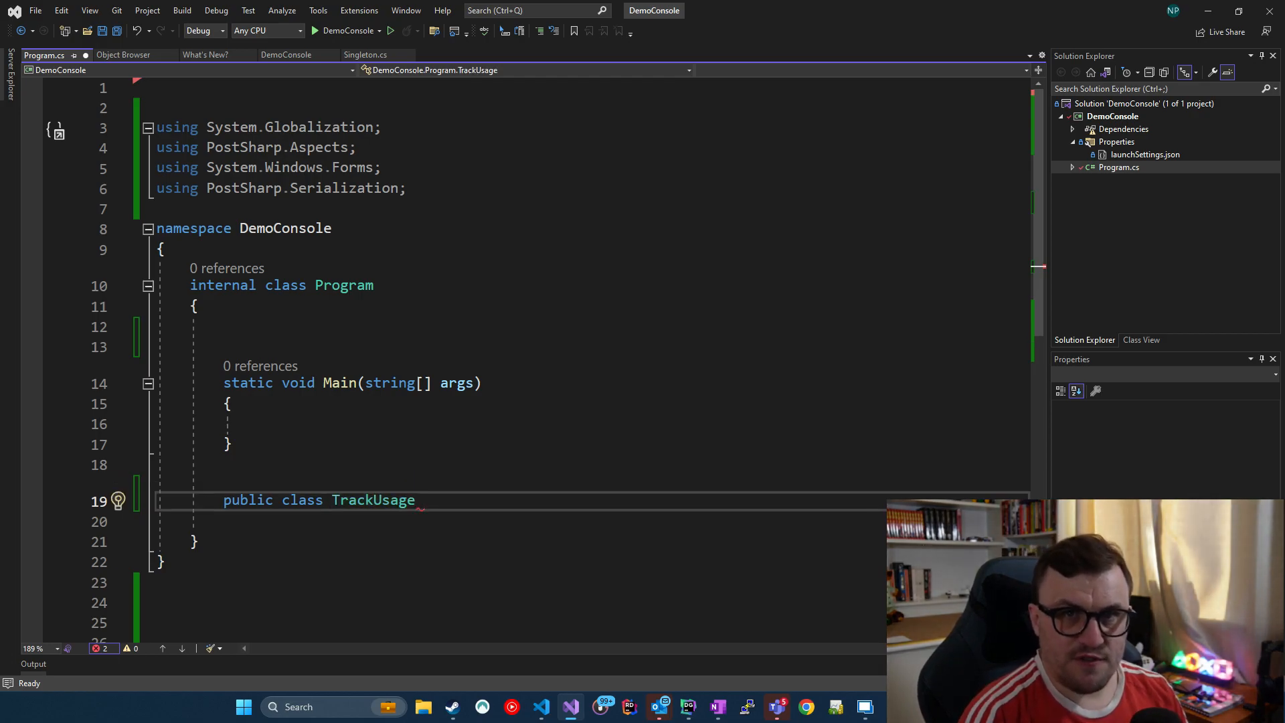
pyautogui.write(':')
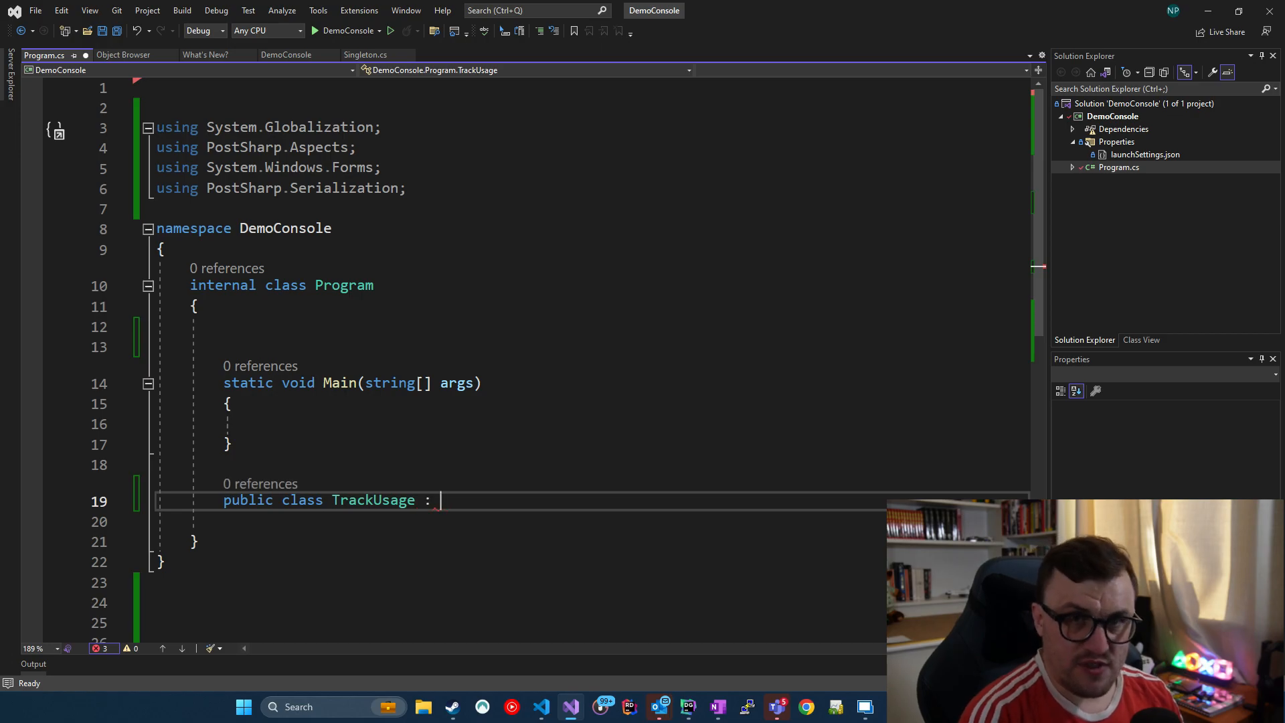
pyautogui.write('Attribute')
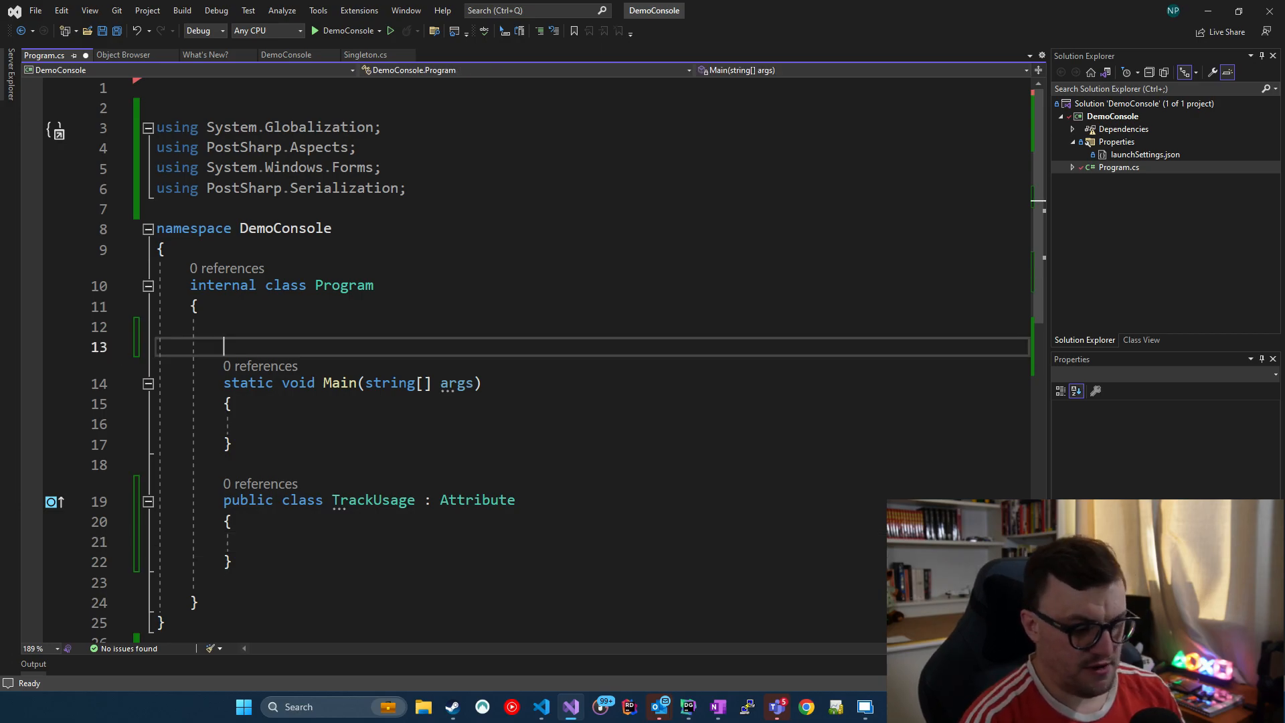
# Step: Decorate Main with [TrackUsage] and move into the TrackUsage class body
pyautogui.write('[]')
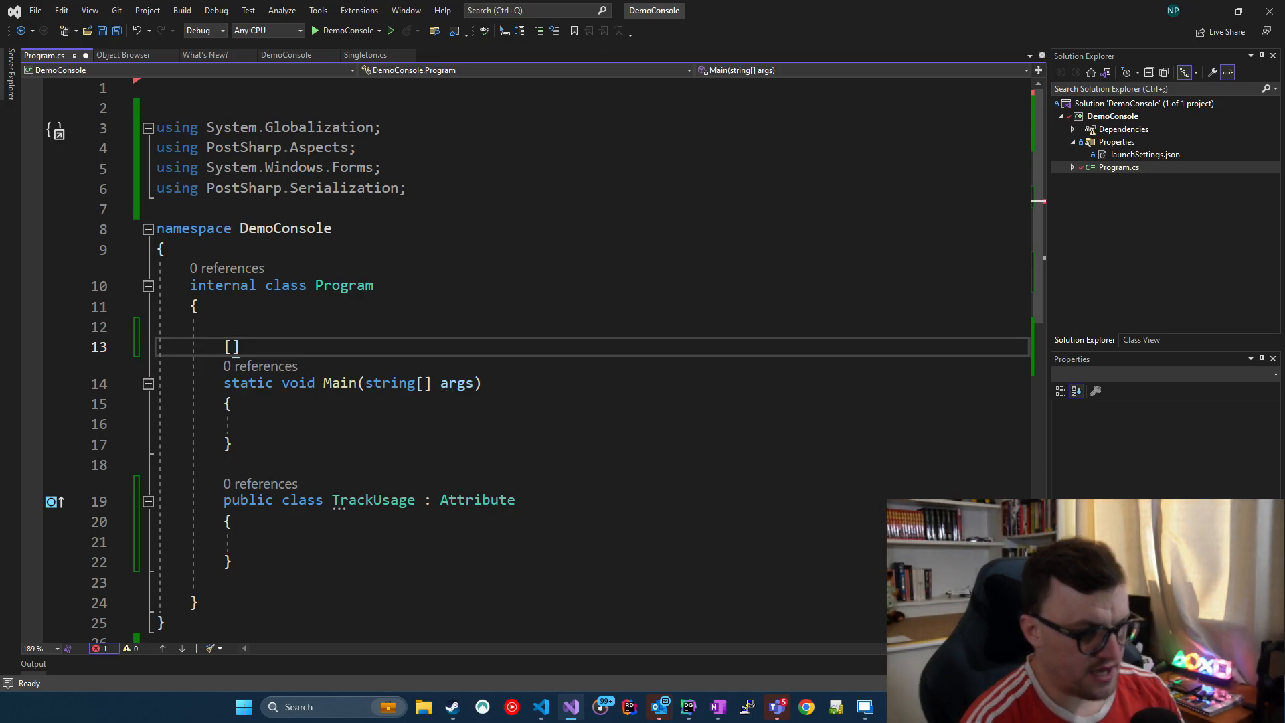
pyautogui.write('TrackUsage')
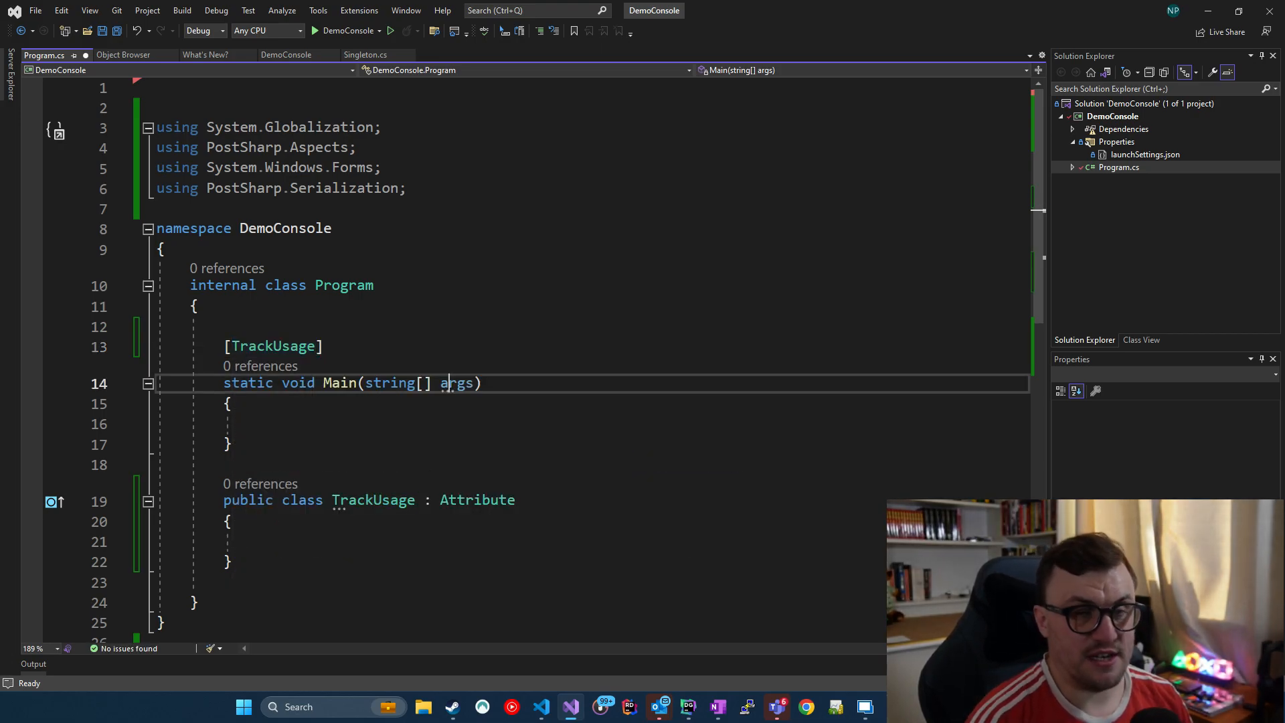
pyautogui.doubleClick(457, 383)
pyautogui.write('publi')
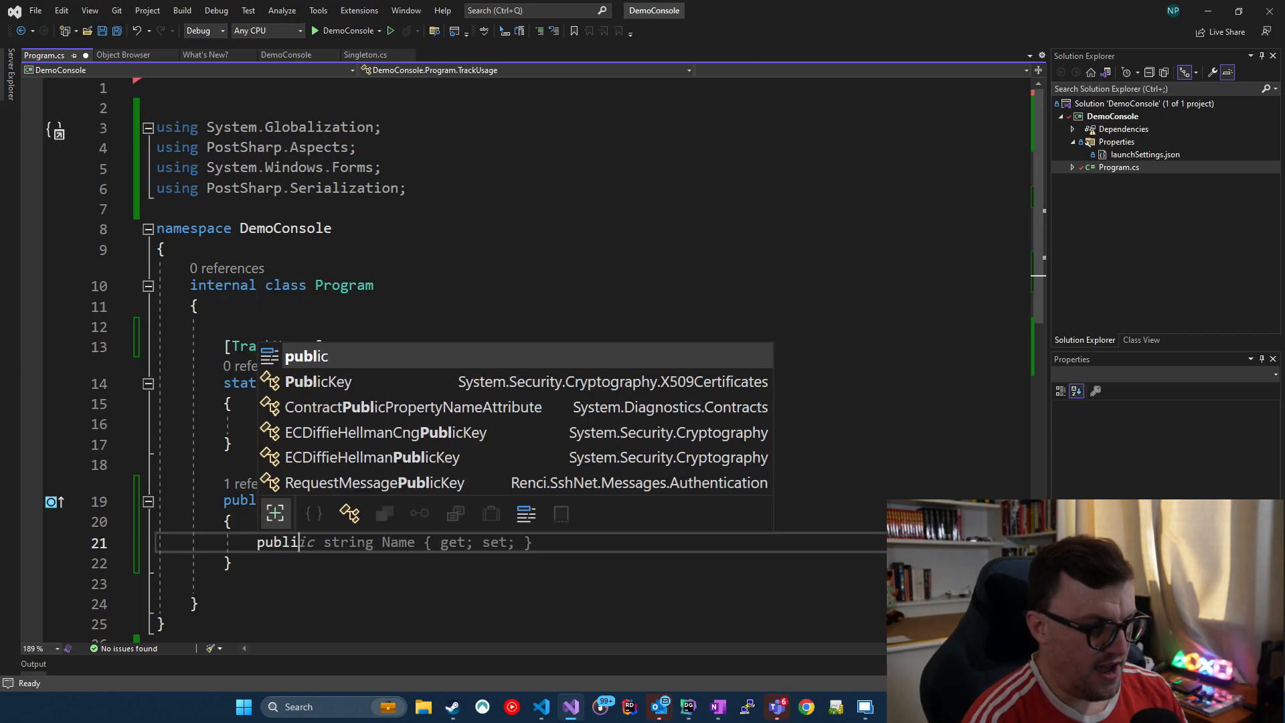
# Step: Add a private string _message field and a TrackUsage(string message) constructor assigning it
pyautogui.press('Escape')
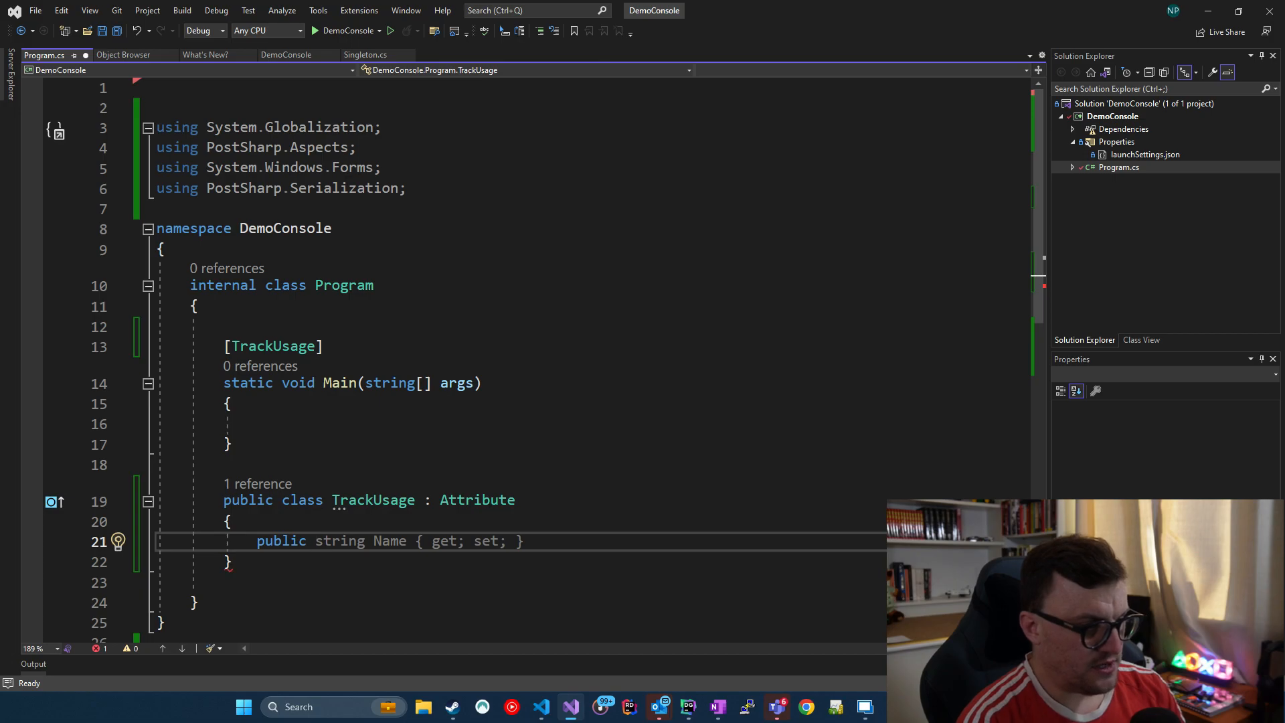
pyautogui.write('TrackUsage(string message')
pyautogui.write('private string _name;')
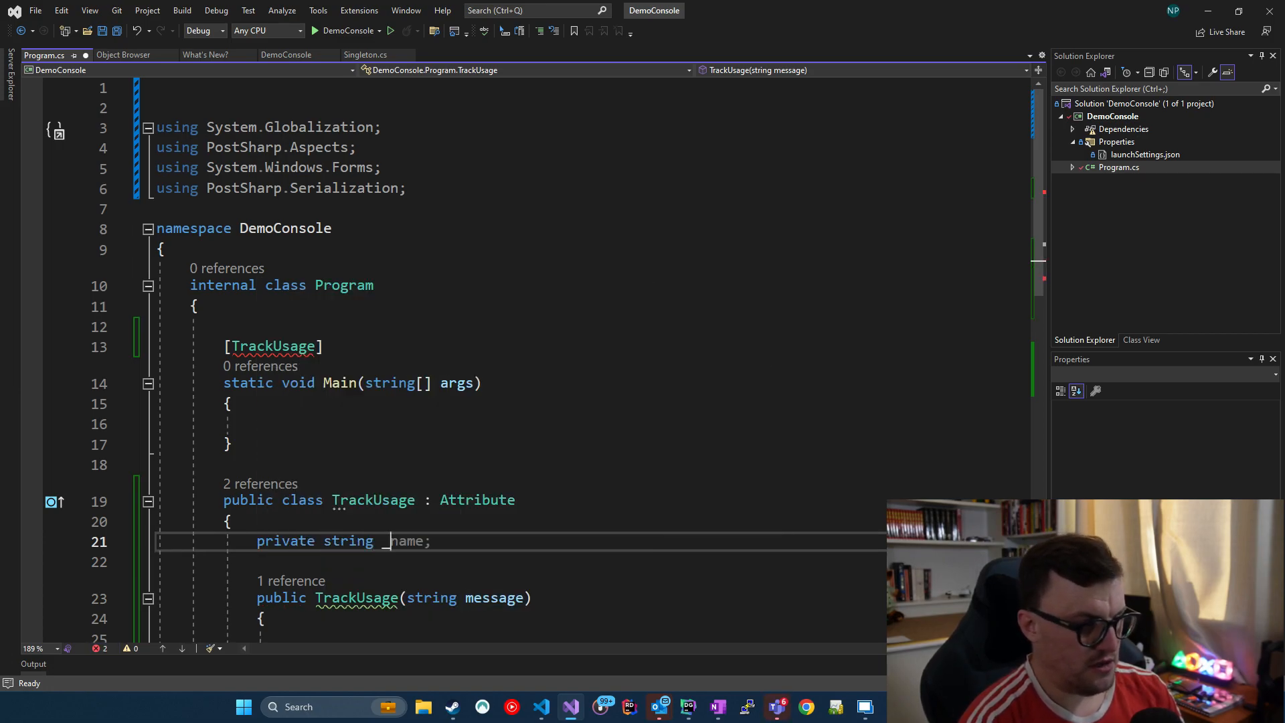
pyautogui.write('message')
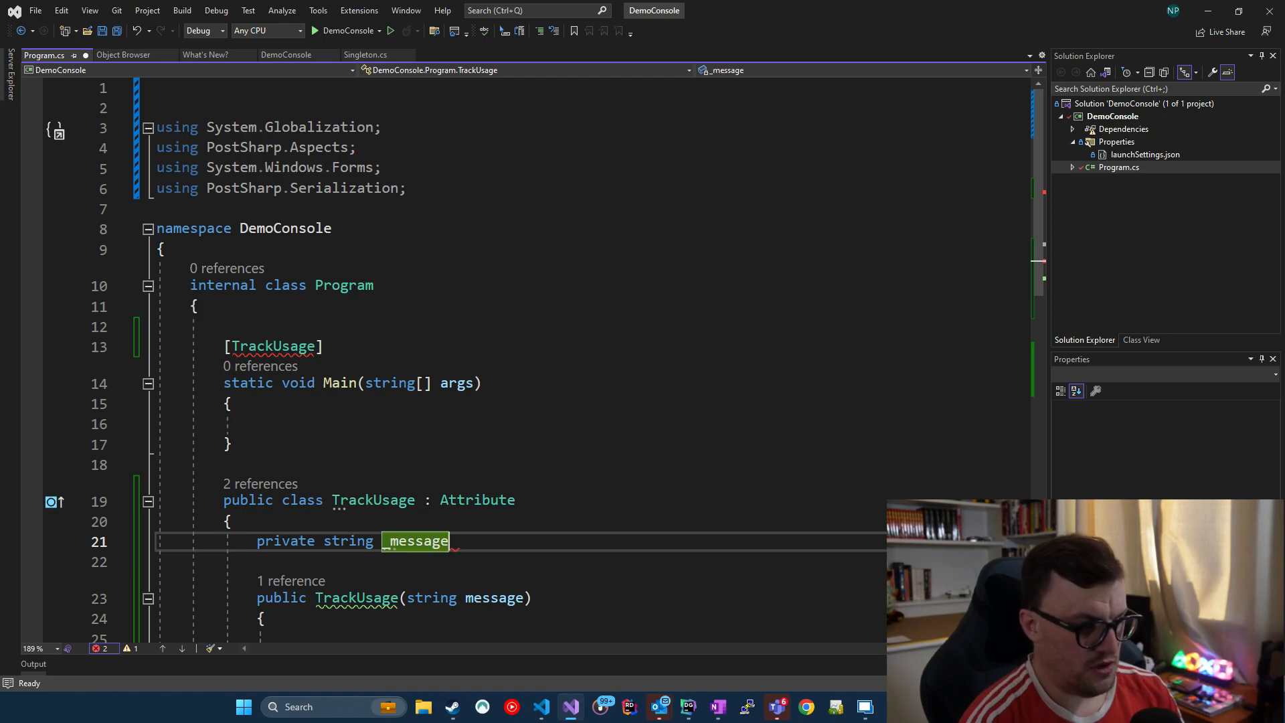
pyautogui.write('{ get')
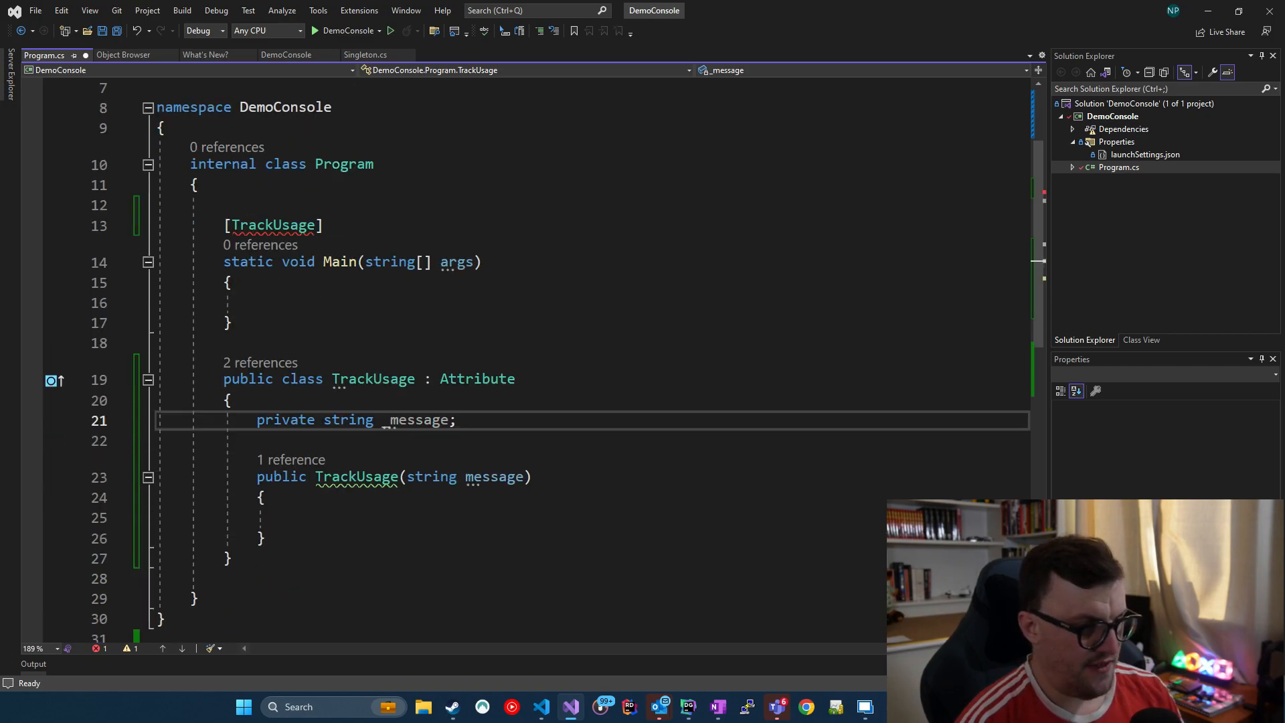
pyautogui.write('_message = message;')
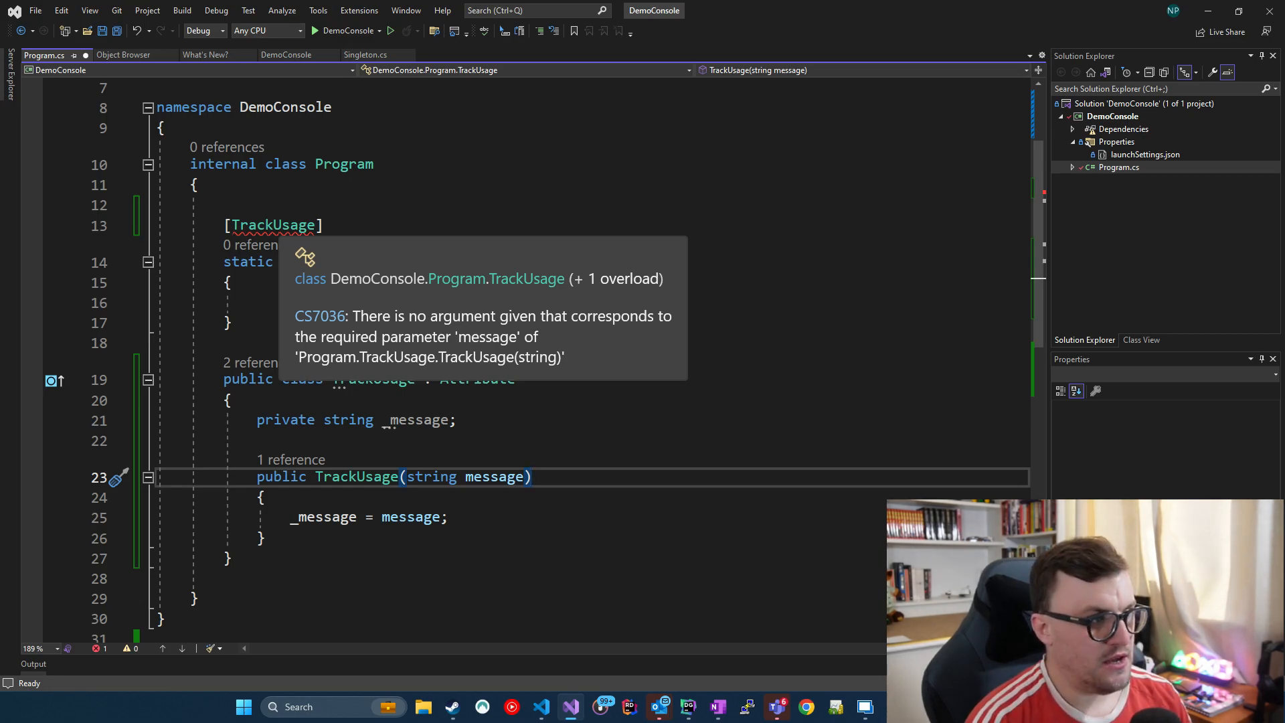
# Step: Pass "Hello world" as the argument of the TrackUsage attribute on Main
pyautogui.write('(')
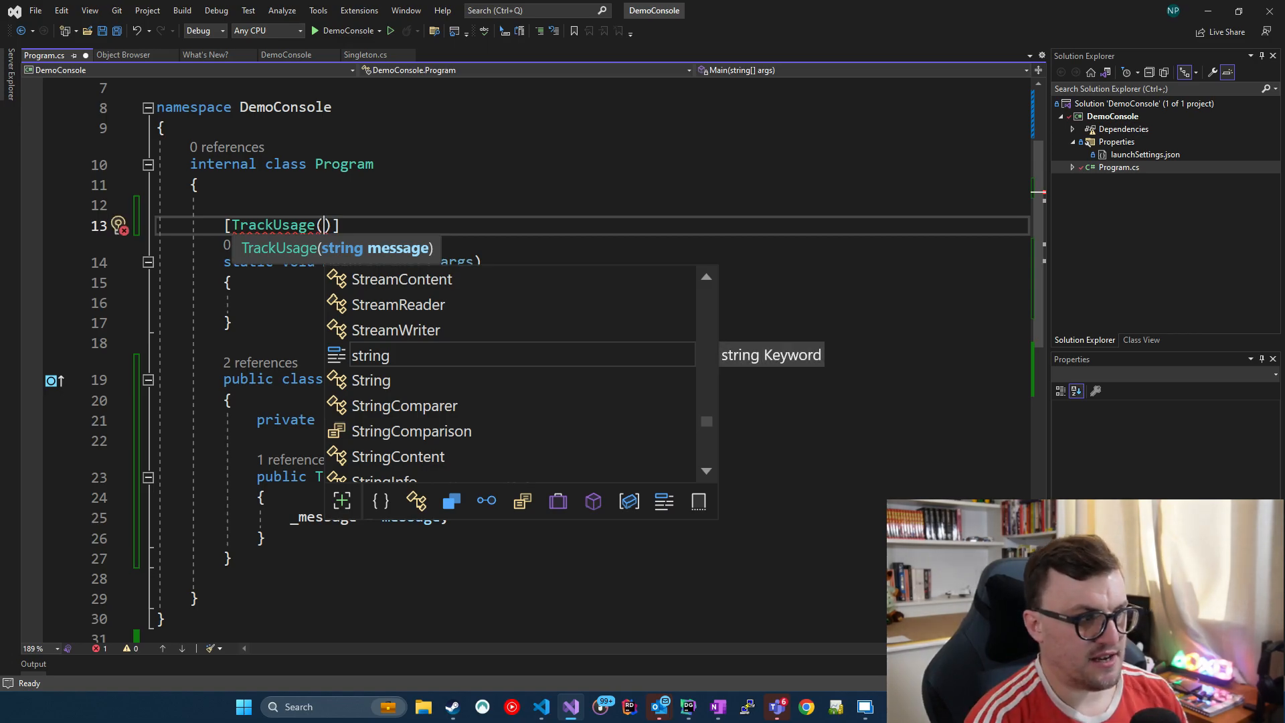
pyautogui.write('"Hello world')
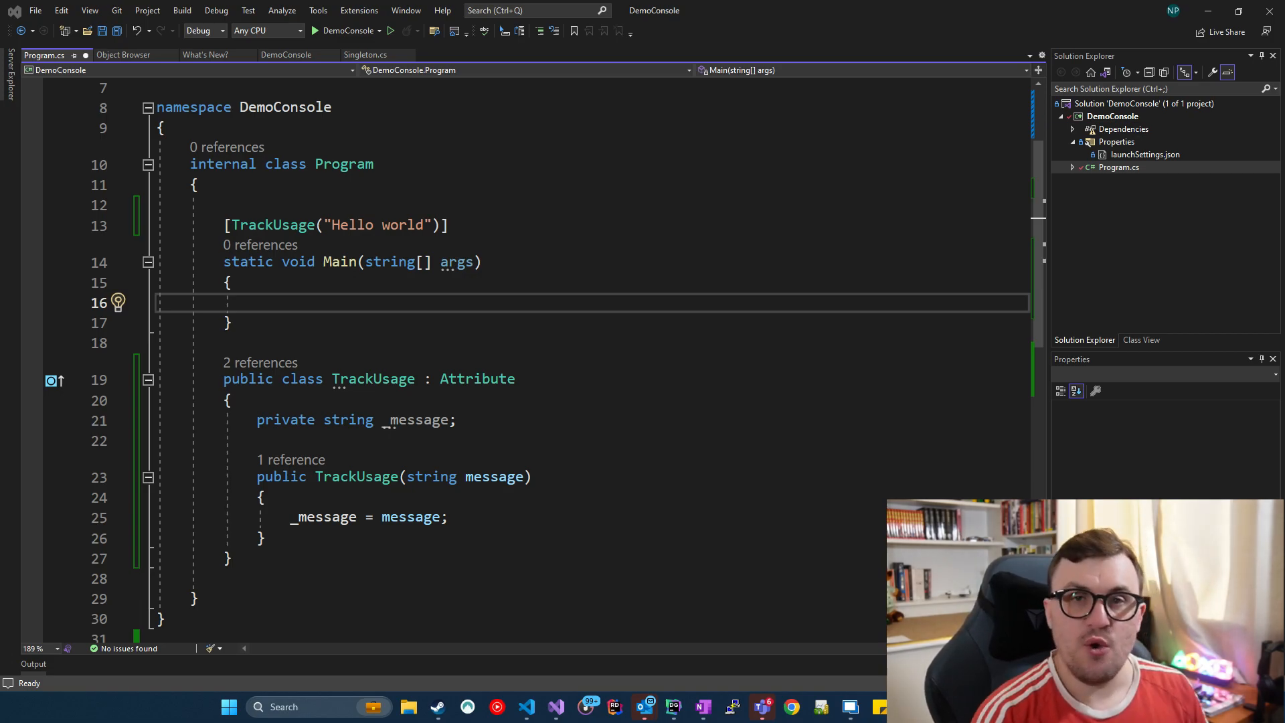
# Step: Review the solution's installed NuGet packages, confirming PostSharp is present
pyautogui.click(319, 9)
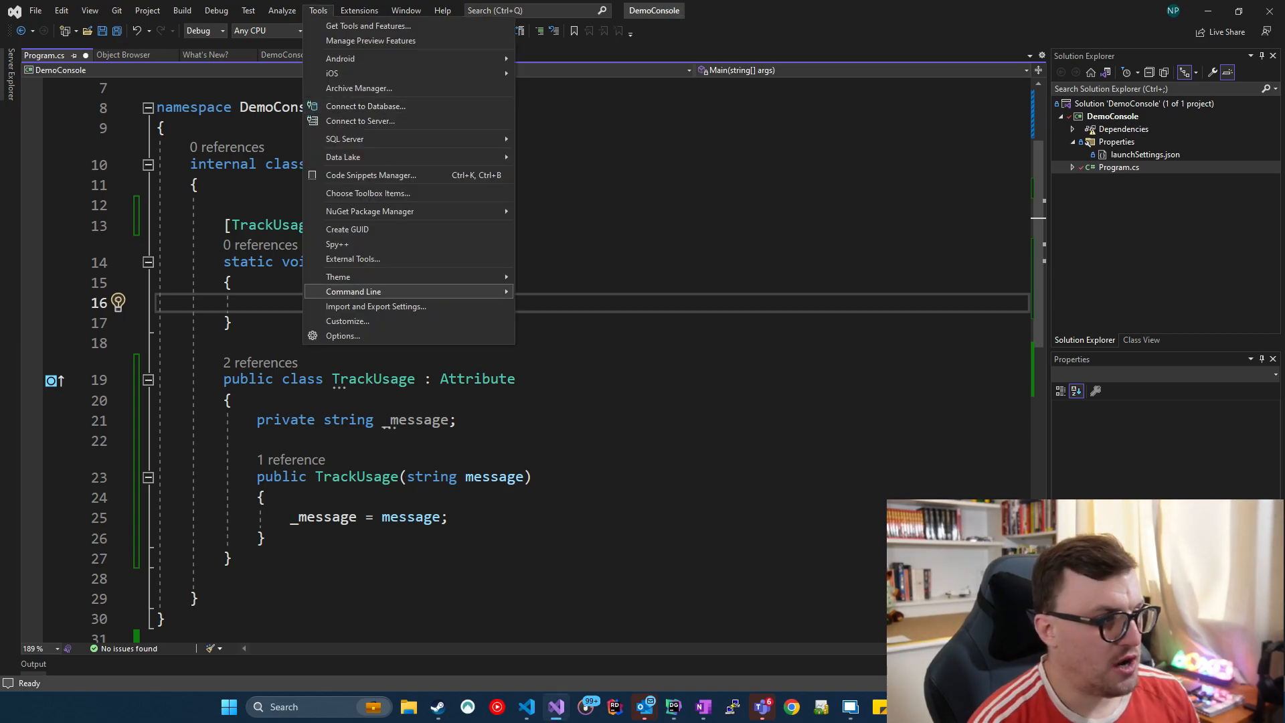
pyautogui.moveTo(369, 210)
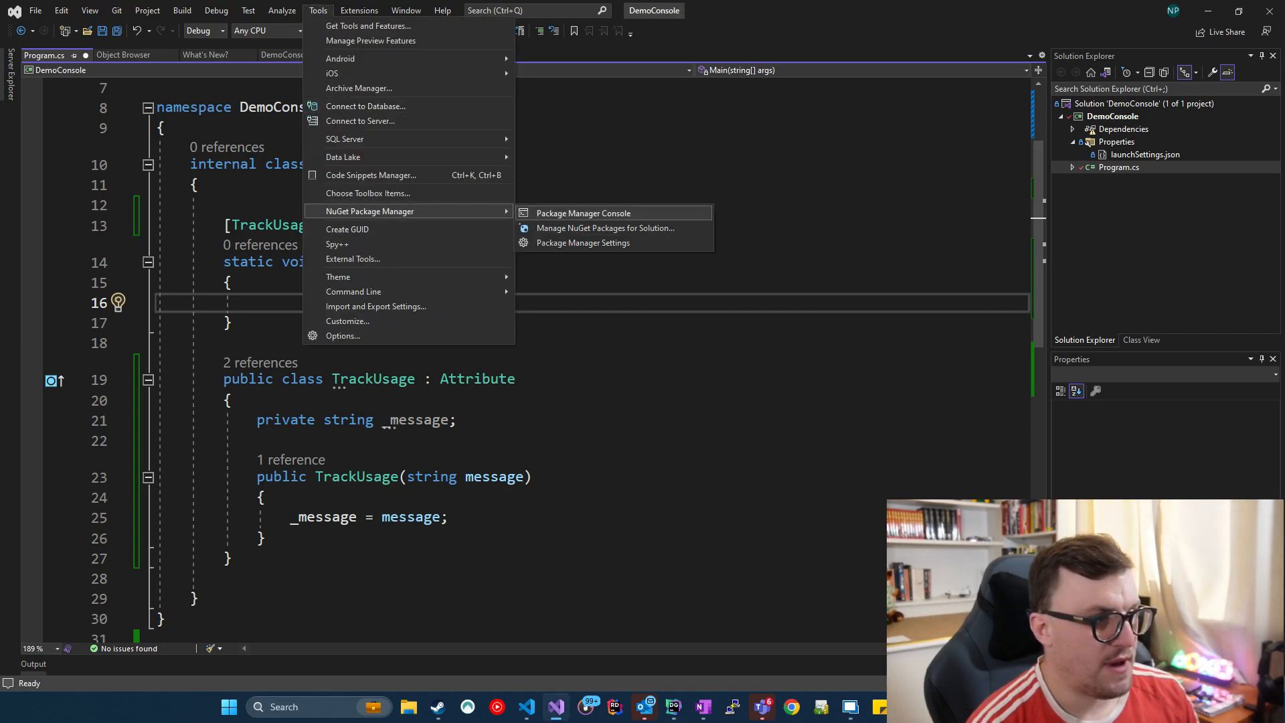
pyautogui.click(582, 213)
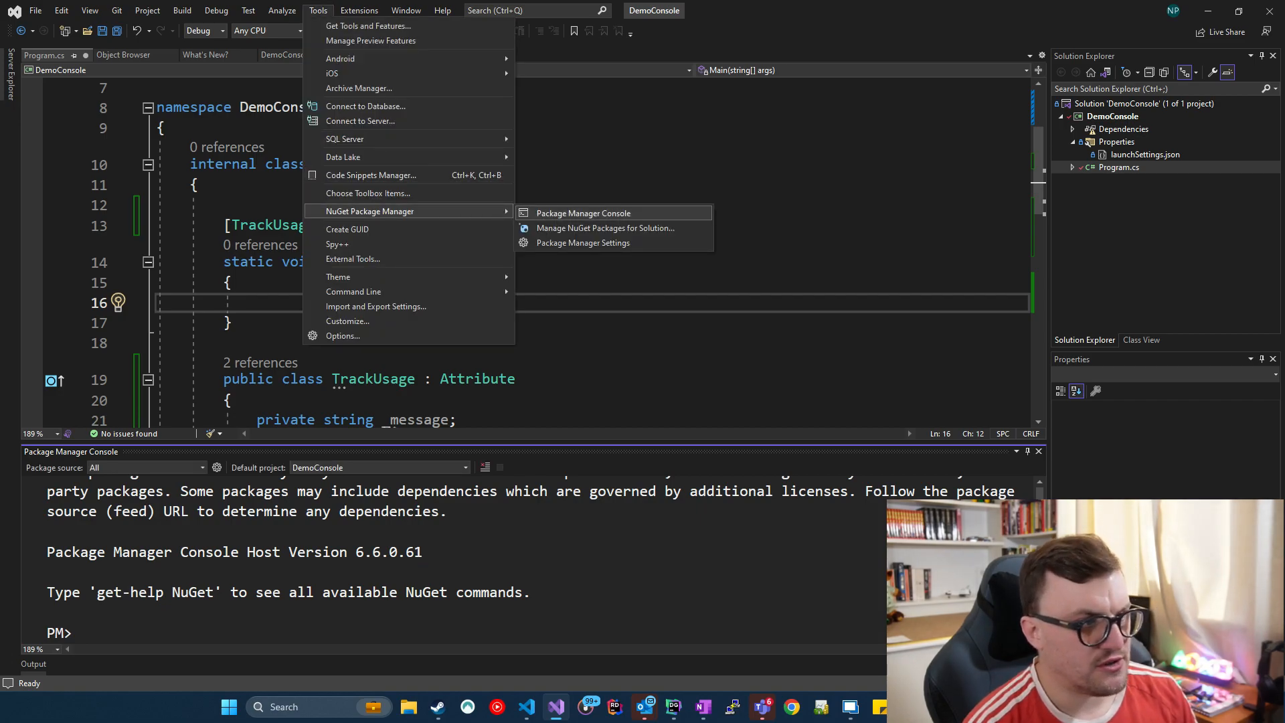
pyautogui.click(604, 227)
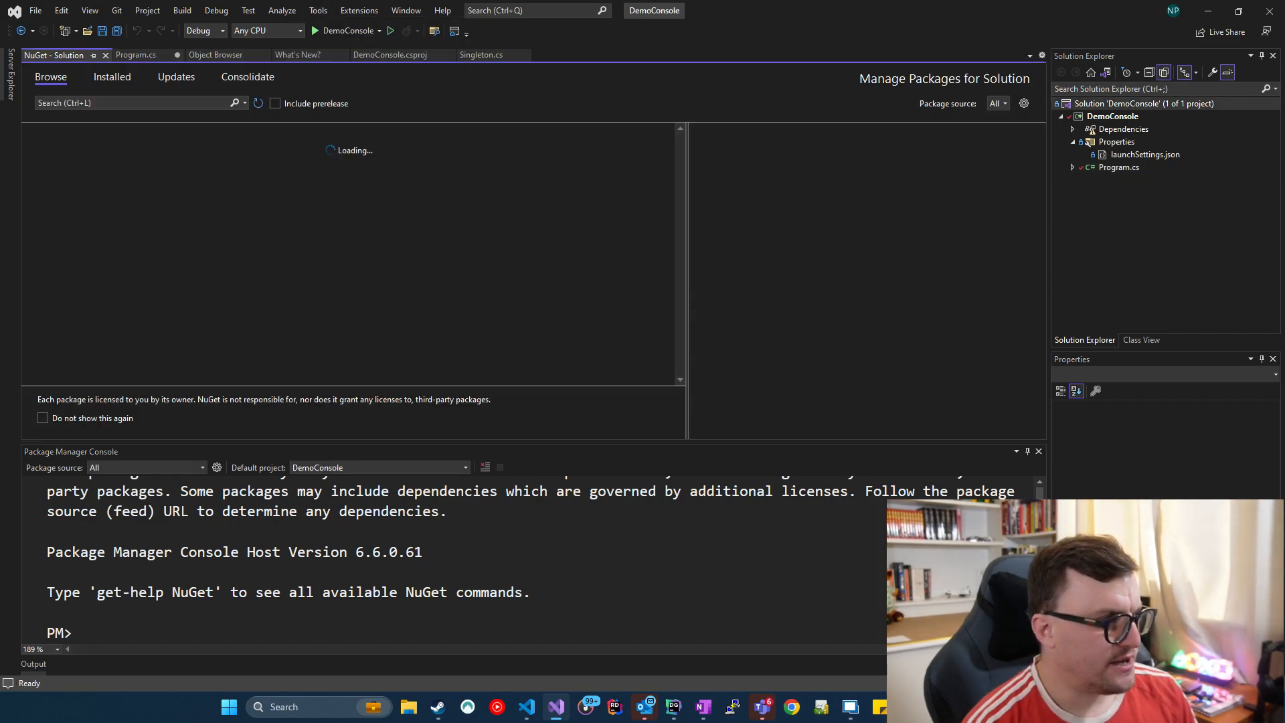
pyautogui.click(112, 76)
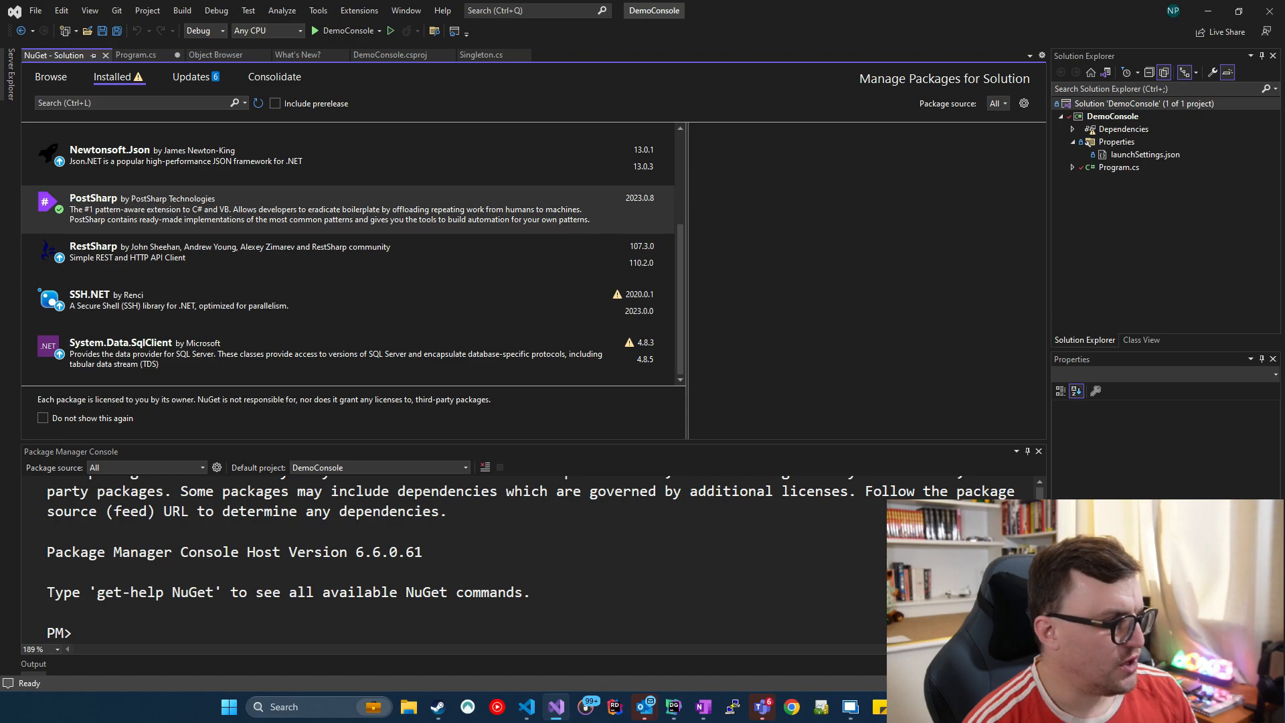
pyautogui.click(92, 209)
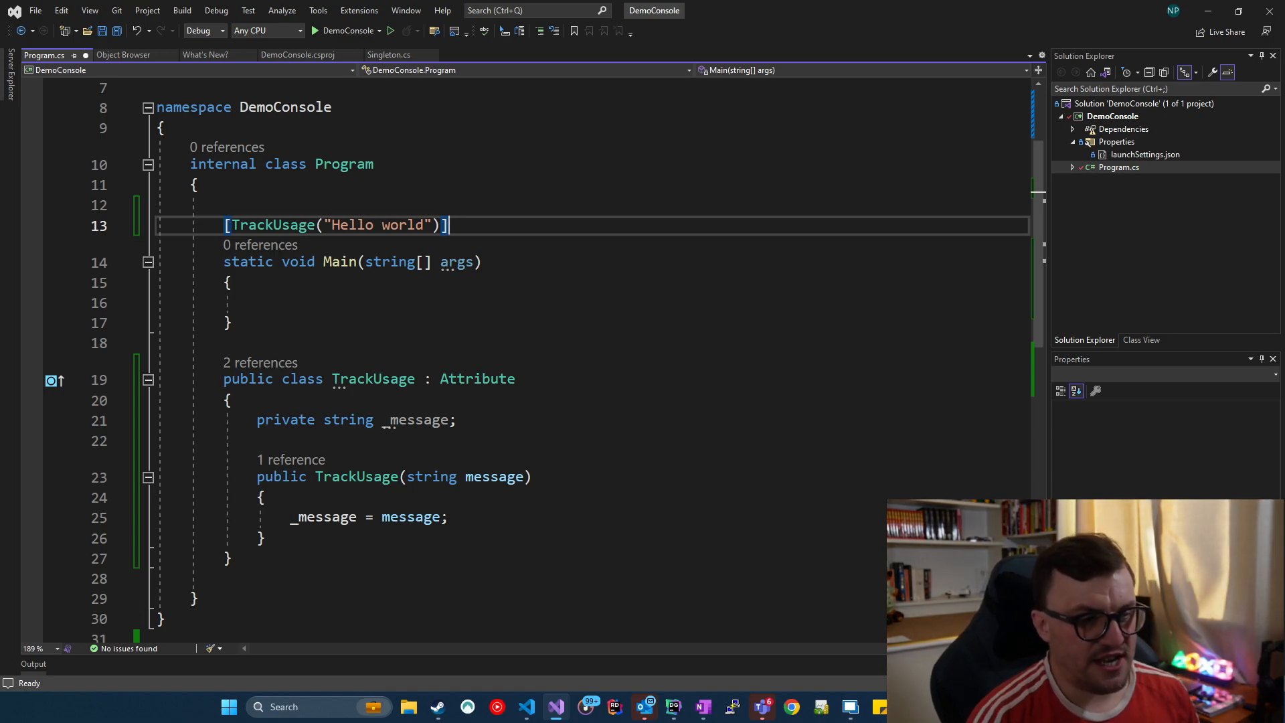
pyautogui.moveTo(476, 379)
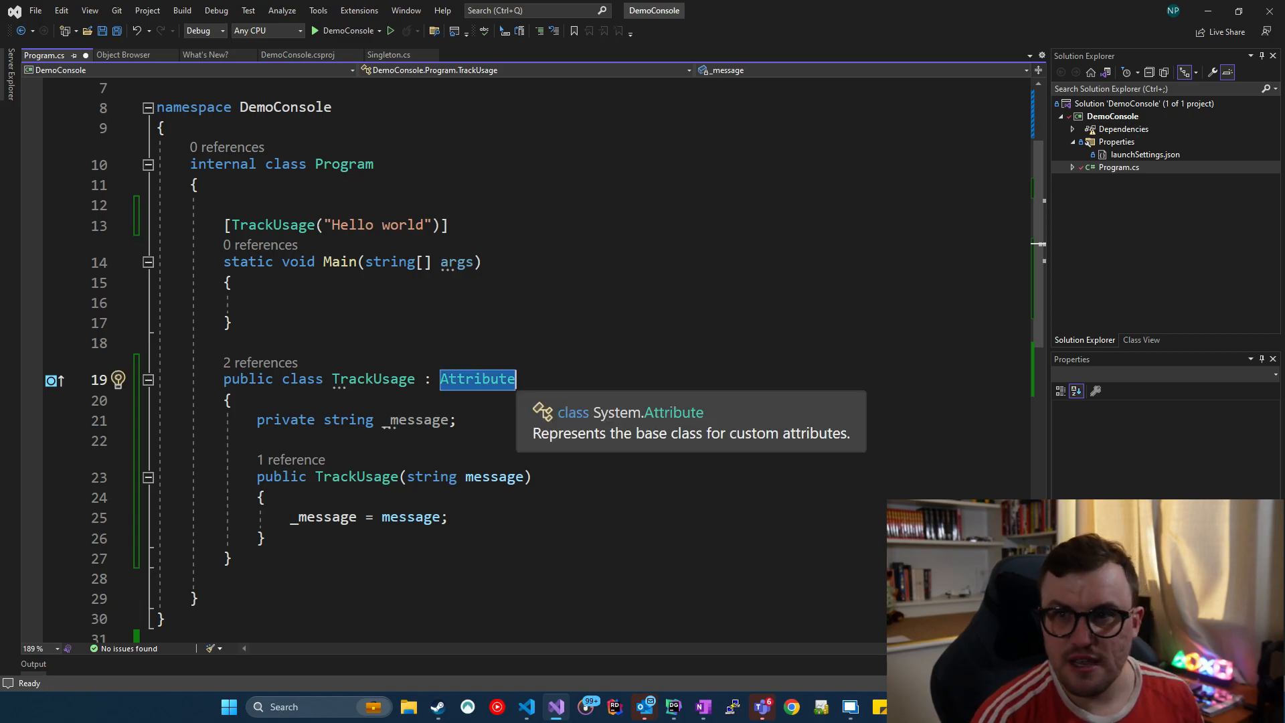
# Step: Change TrackUsage's base class to MethodInterceptionAspect via IntelliSense
pyautogui.write('Method')
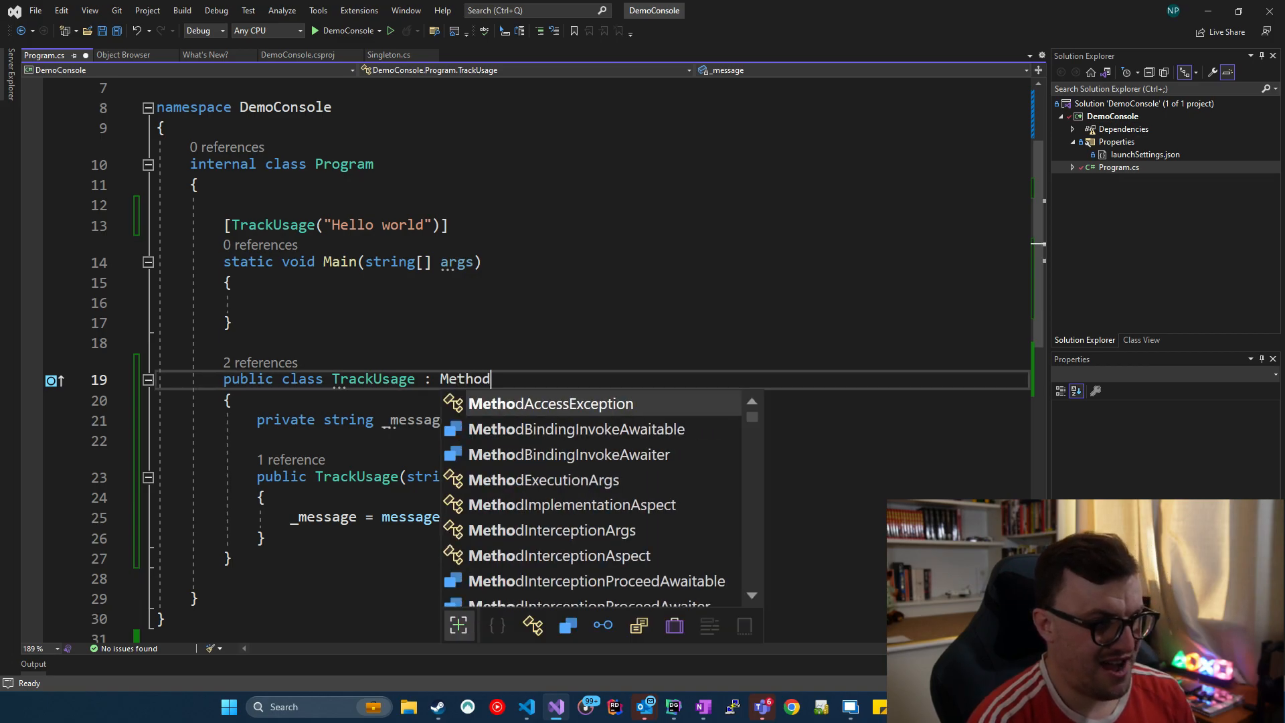
pyautogui.write('InterceptionAspect')
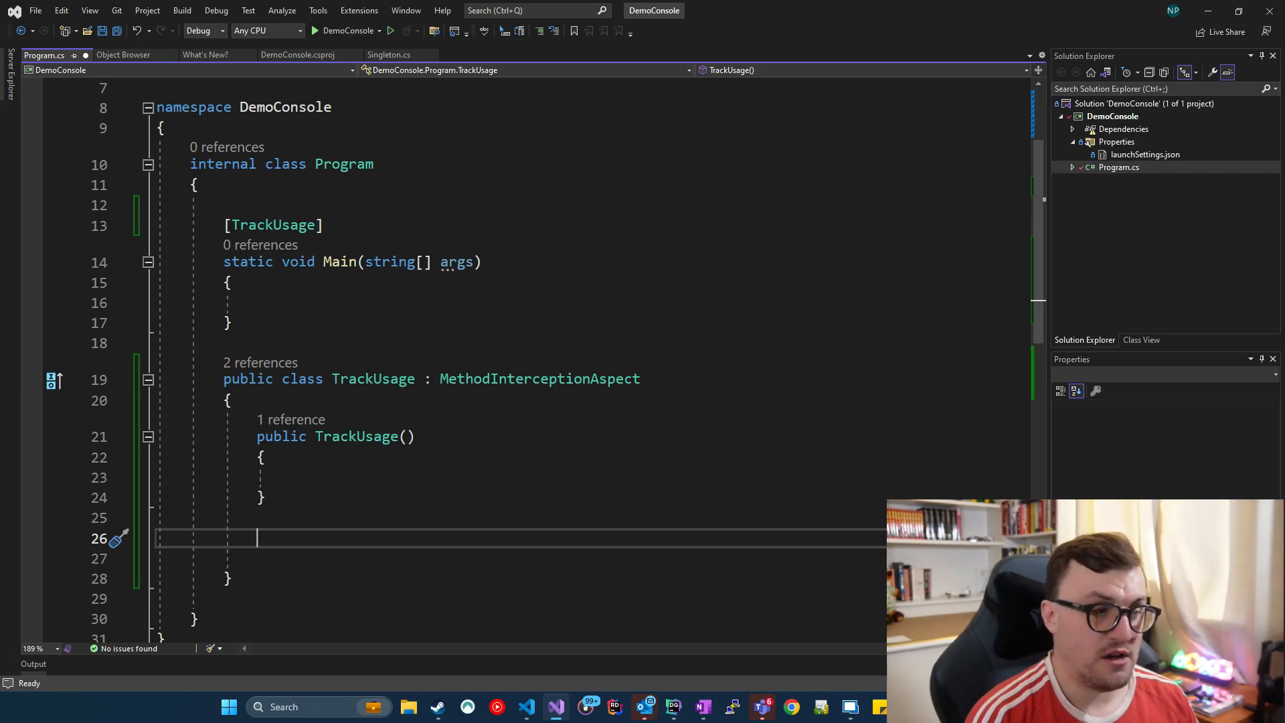
# Step: Add a public override of OnInvoke(MethodInterceptionArgs args) with the base call commented out
pyautogui.write('pub')
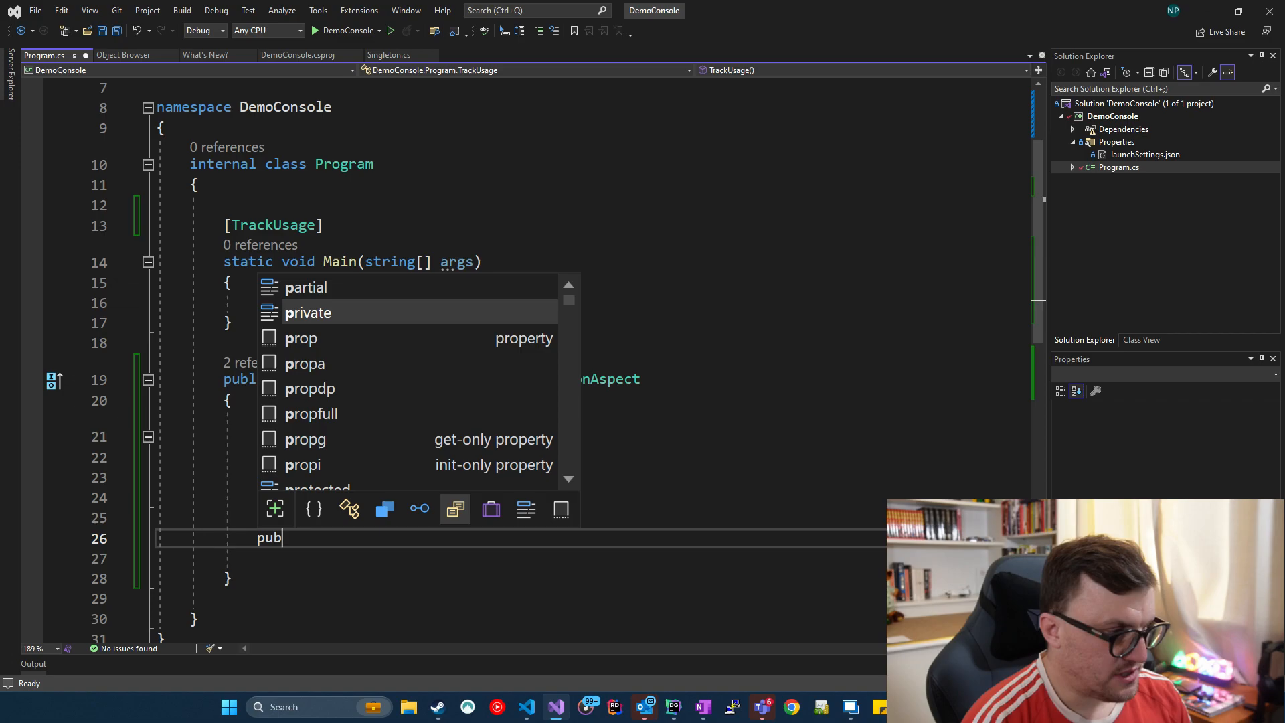
pyautogui.write('lic override O')
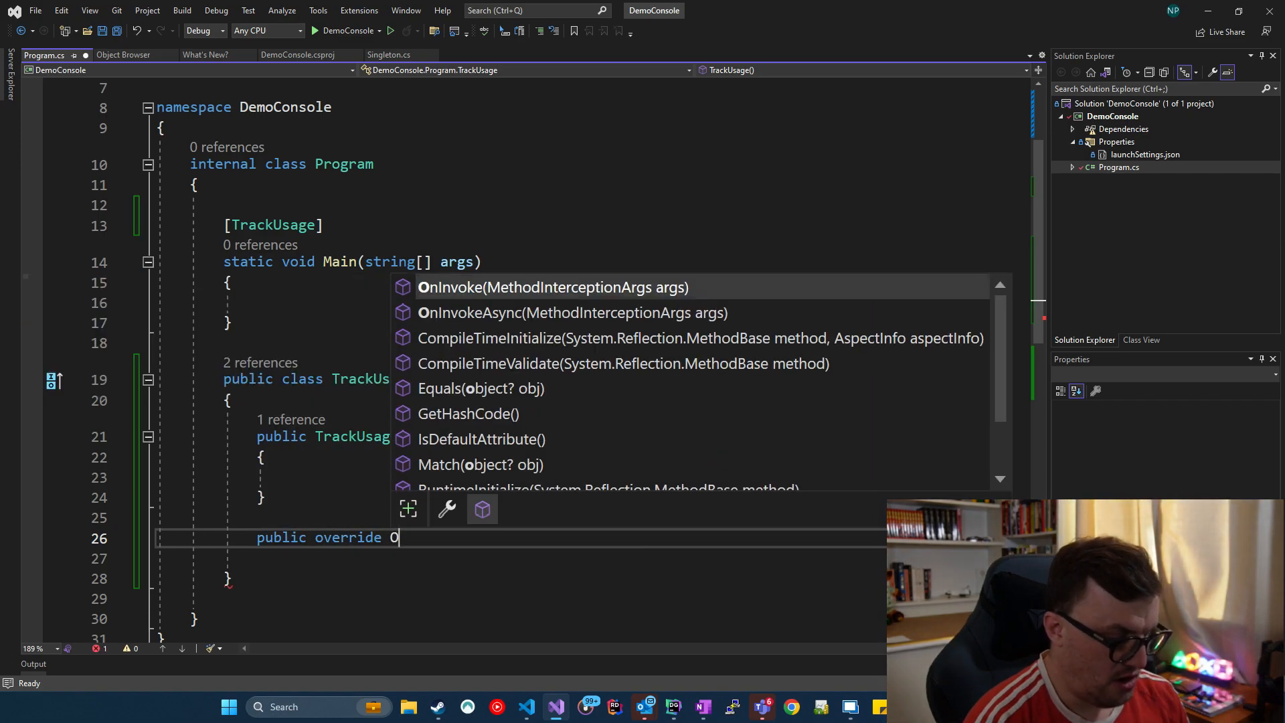
pyautogui.write('nInvoke(MethodInterceptionArgs args')
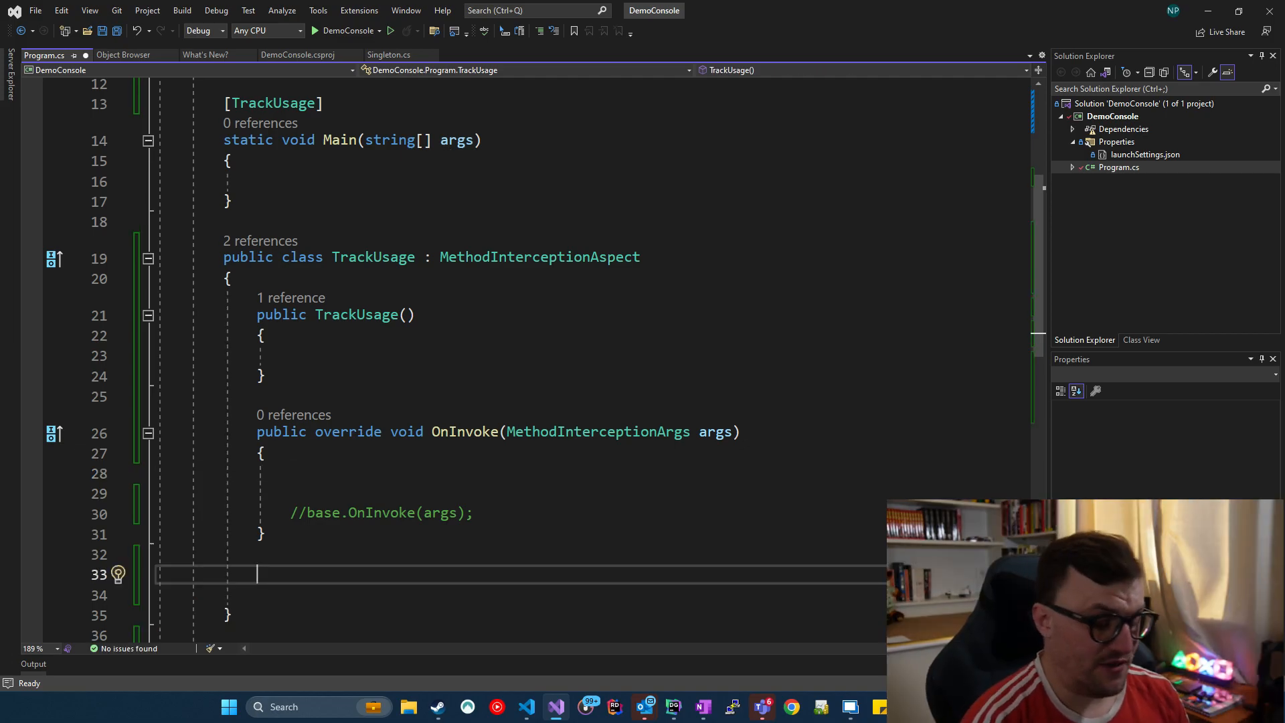
# Step: Add public void NotifyCodeHit() writing "CODE HIT!" to the console
pyautogui.write('public voi')
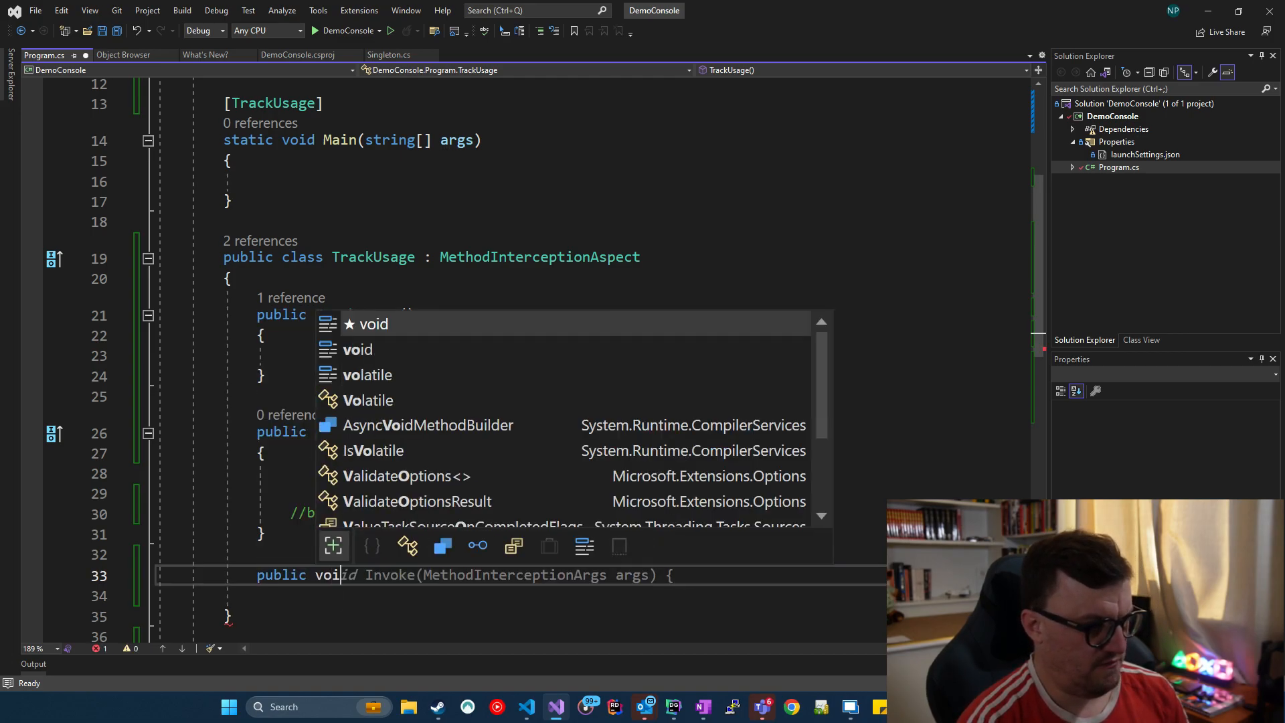
pyautogui.write('NotifyC')
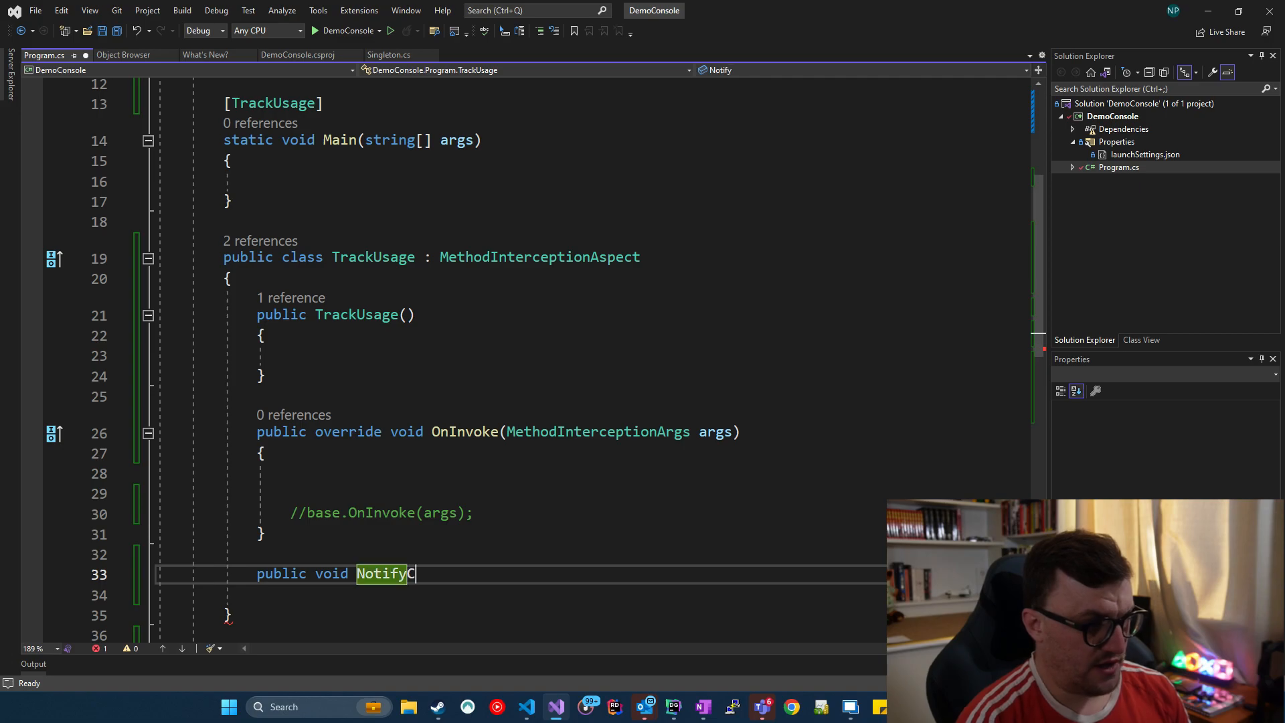
pyautogui.write('CodeHit()')
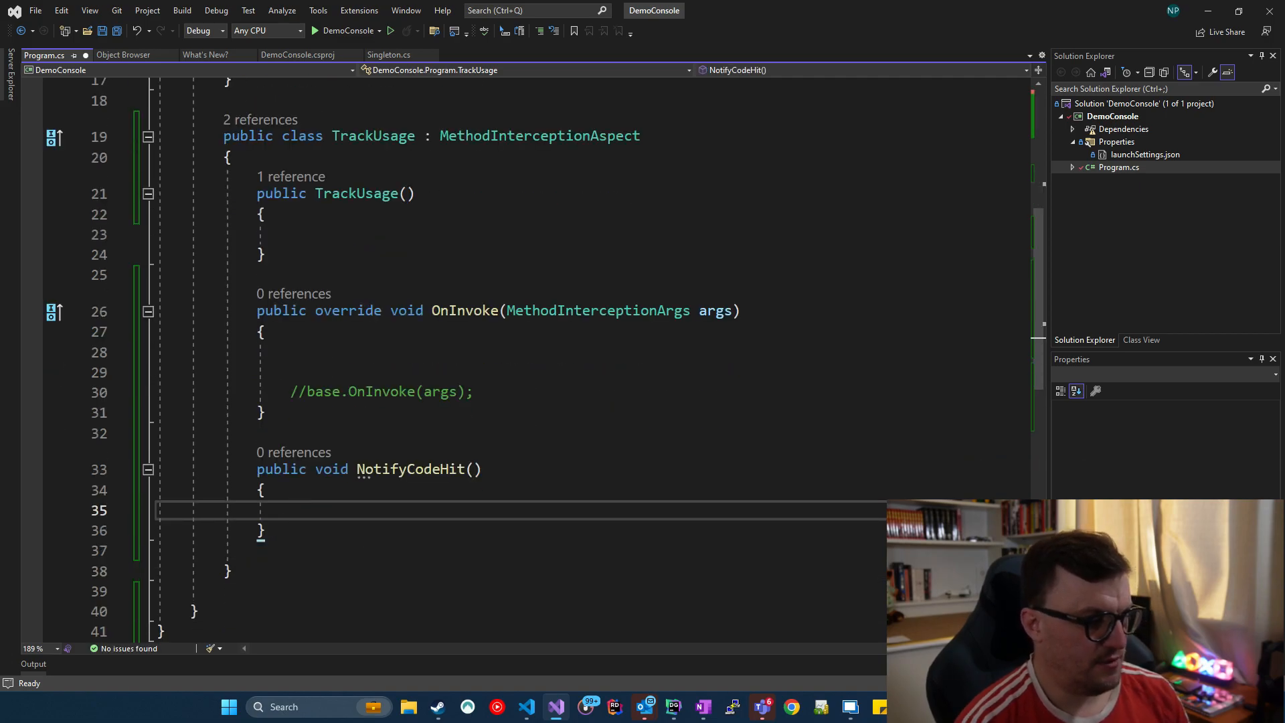
pyautogui.write('Console.WriteLine("')
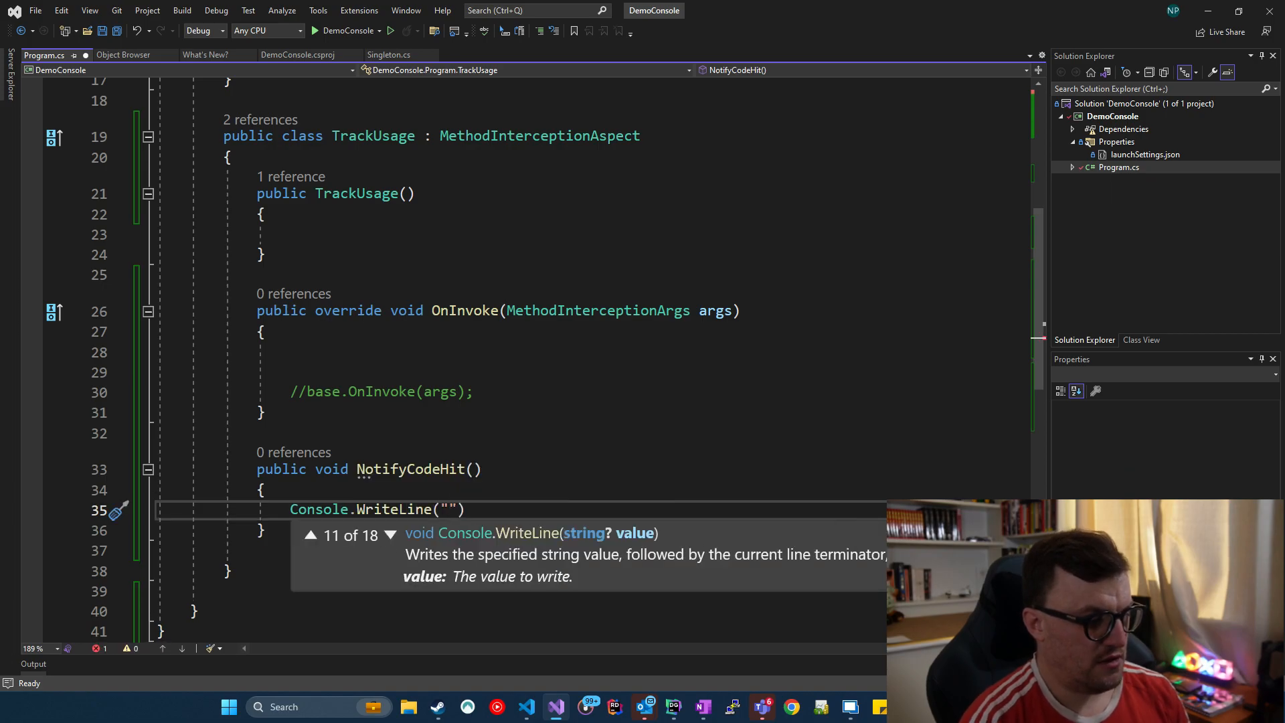
pyautogui.write('CODE HIT!')
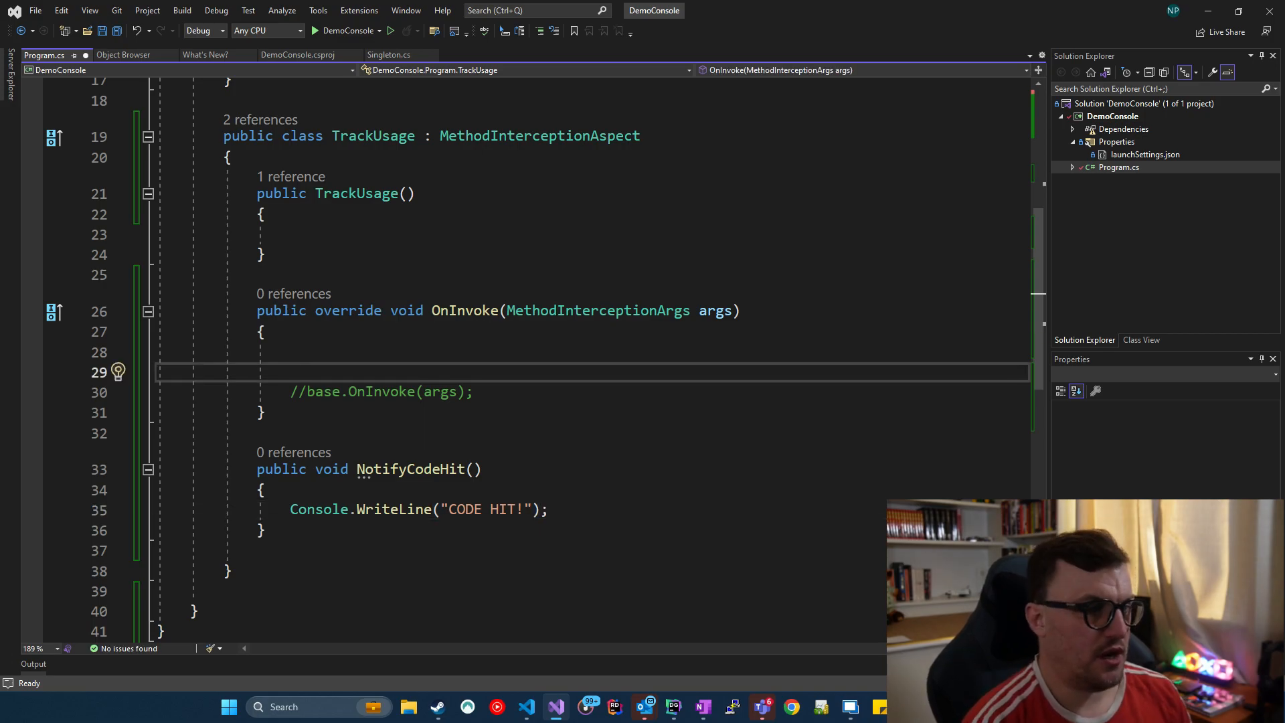
# Step: Call NotifyCodeHit() inside the OnInvoke body
pyautogui.click(291, 371)
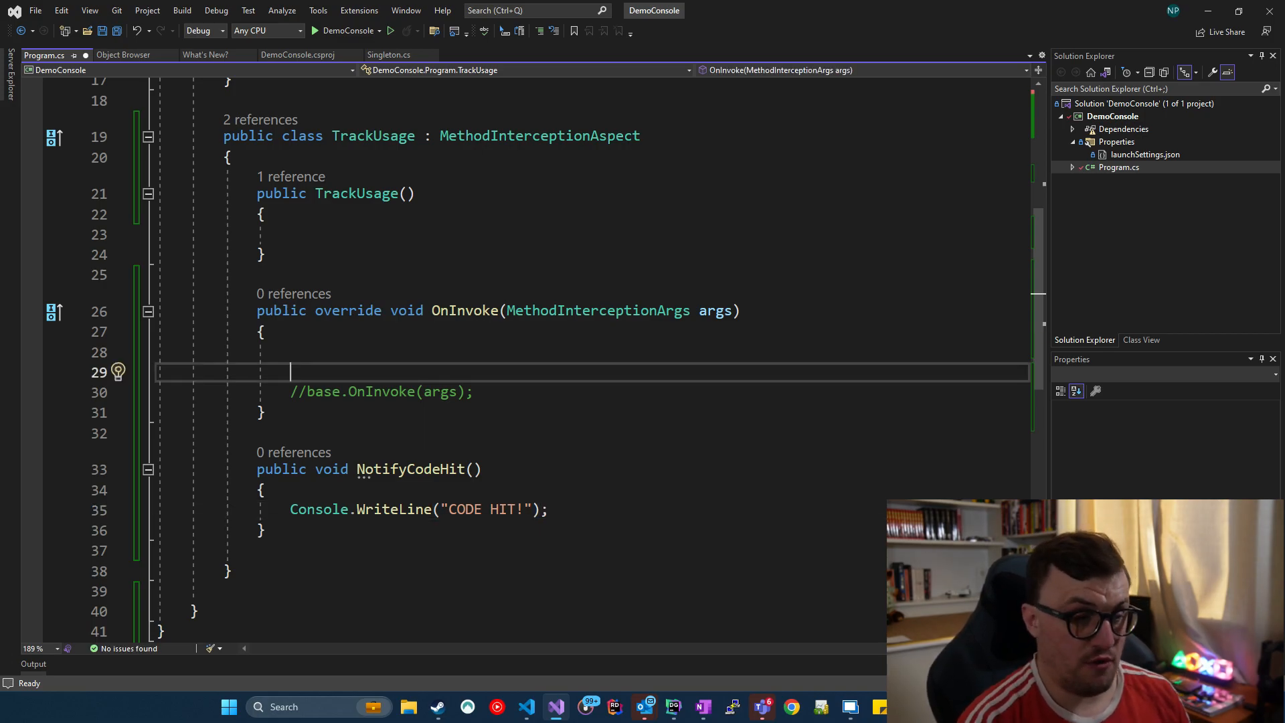
pyautogui.write('NotifyCodeHit();')
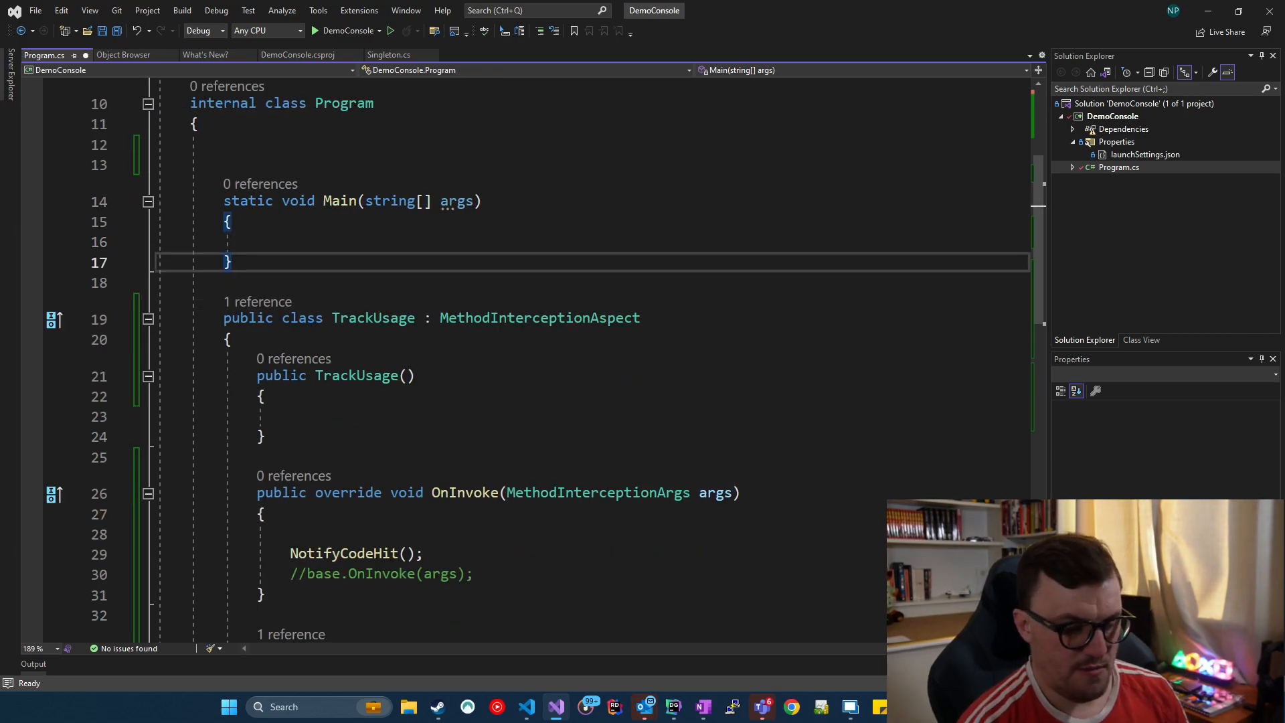
# Step: Add static void DoAThing() printing "Did a thing." and mark it with [TrackUsage]
pyautogui.write('p')
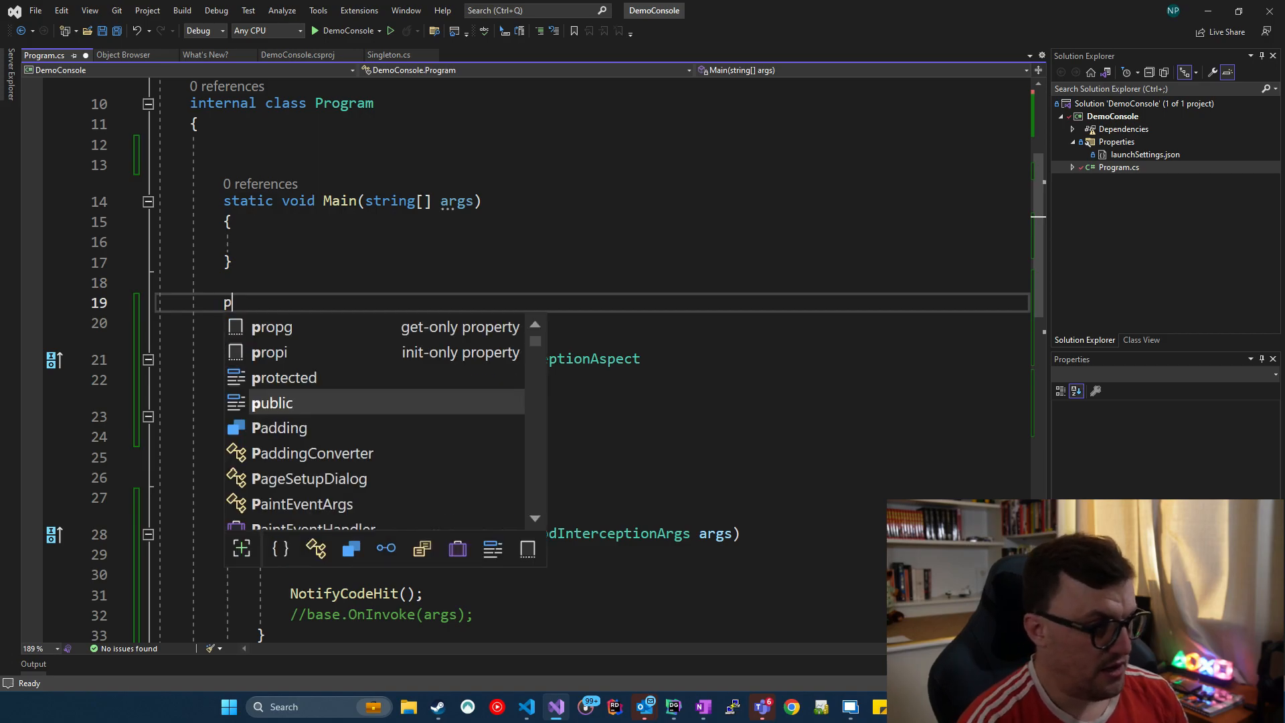
pyautogui.write('tatic void DoAt')
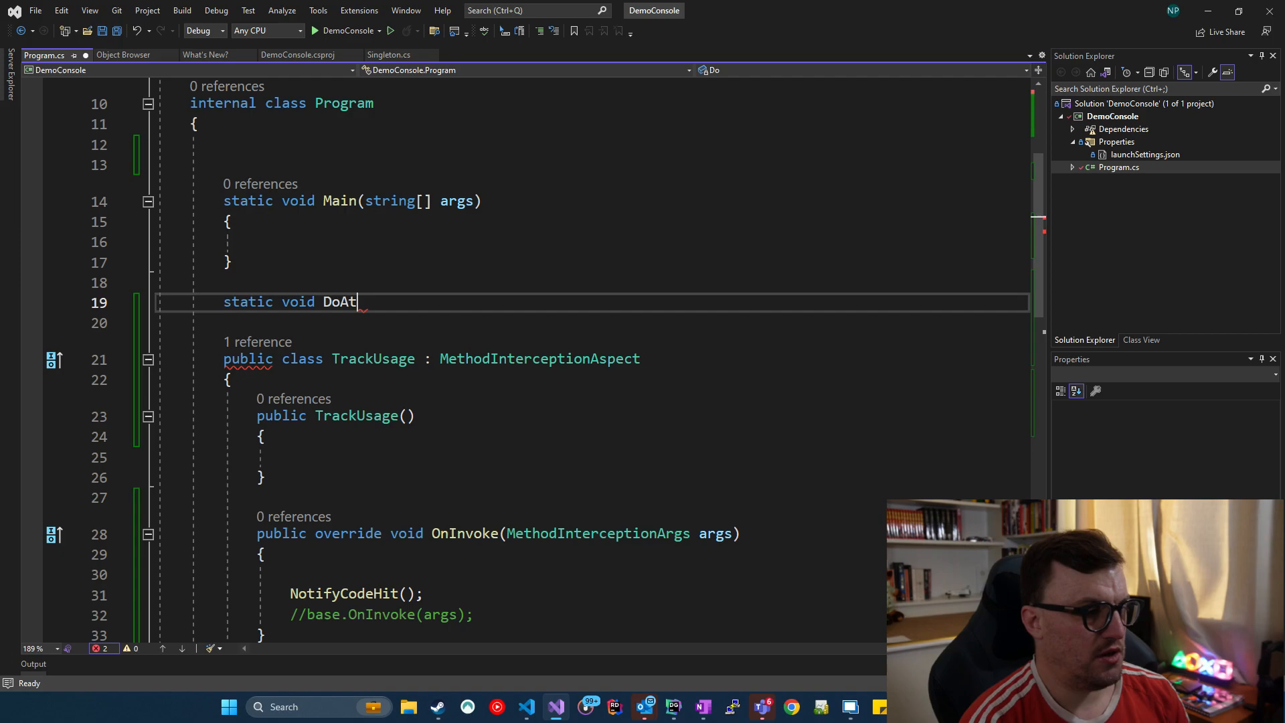
pyautogui.write('hink')
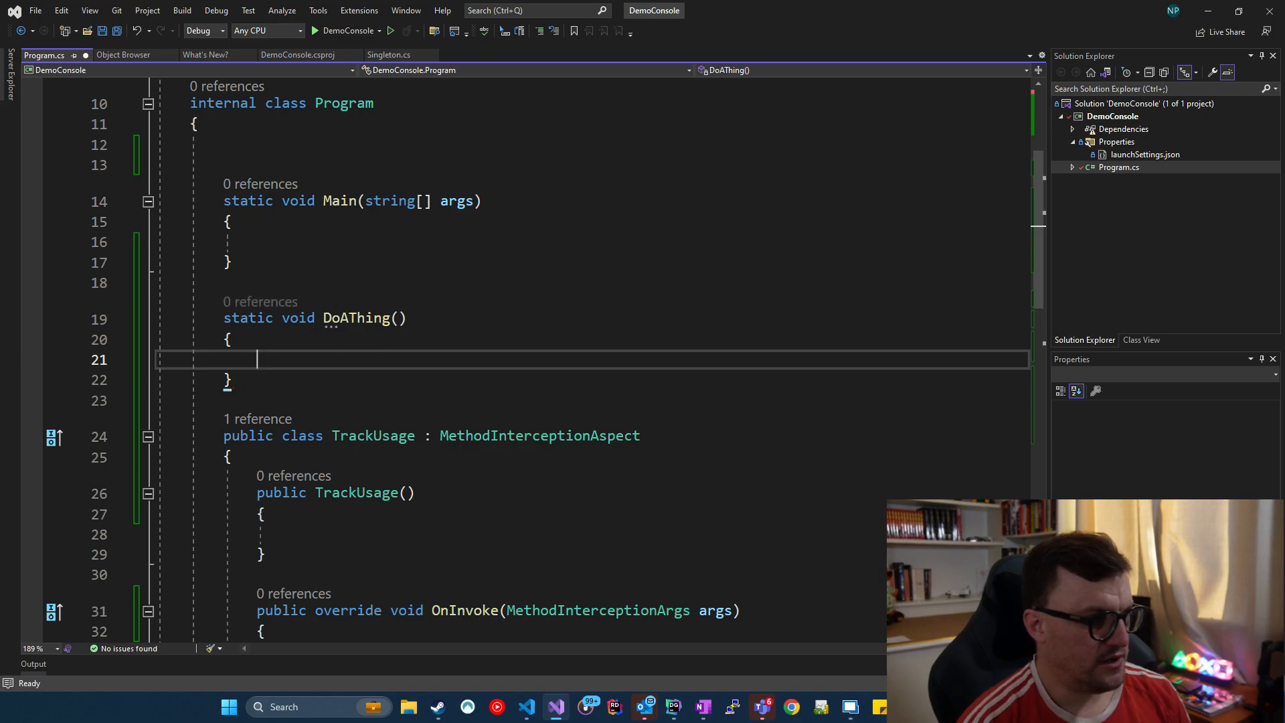
pyautogui.write('Console.WriteLine("')
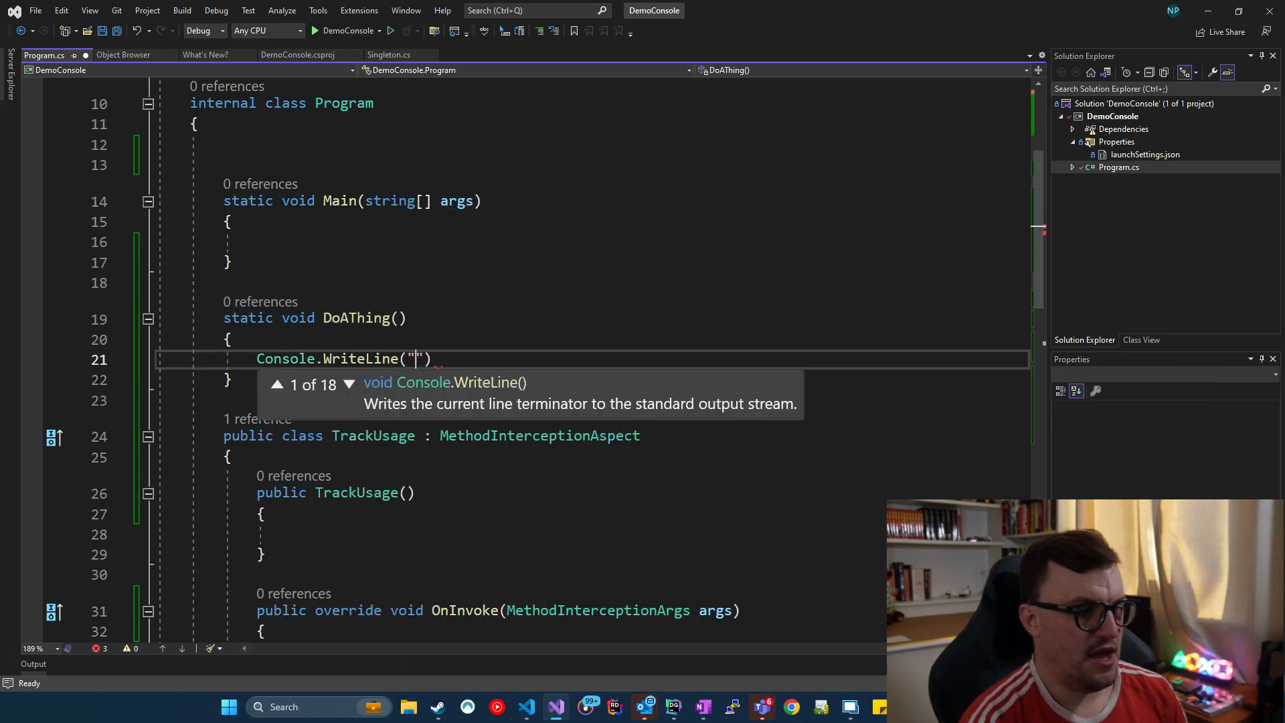
pyautogui.write('Did a thing.')
pyautogui.write('[')
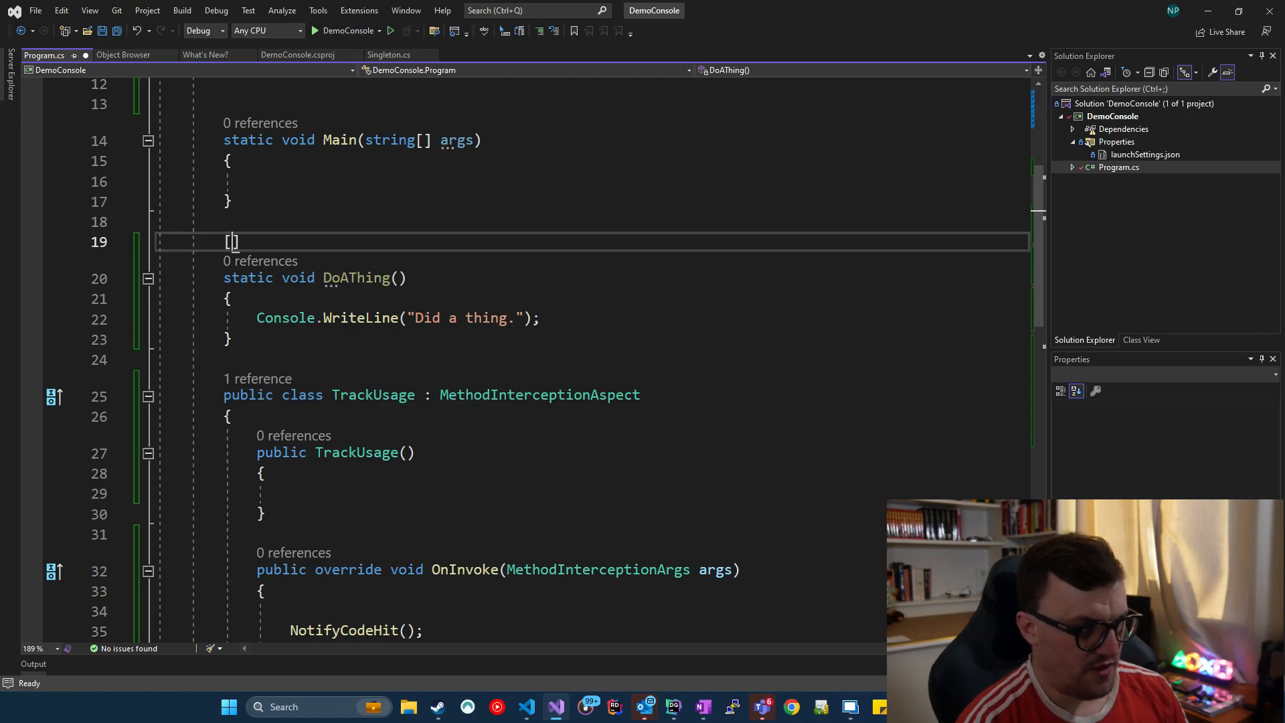
pyautogui.write('TrackUsage')
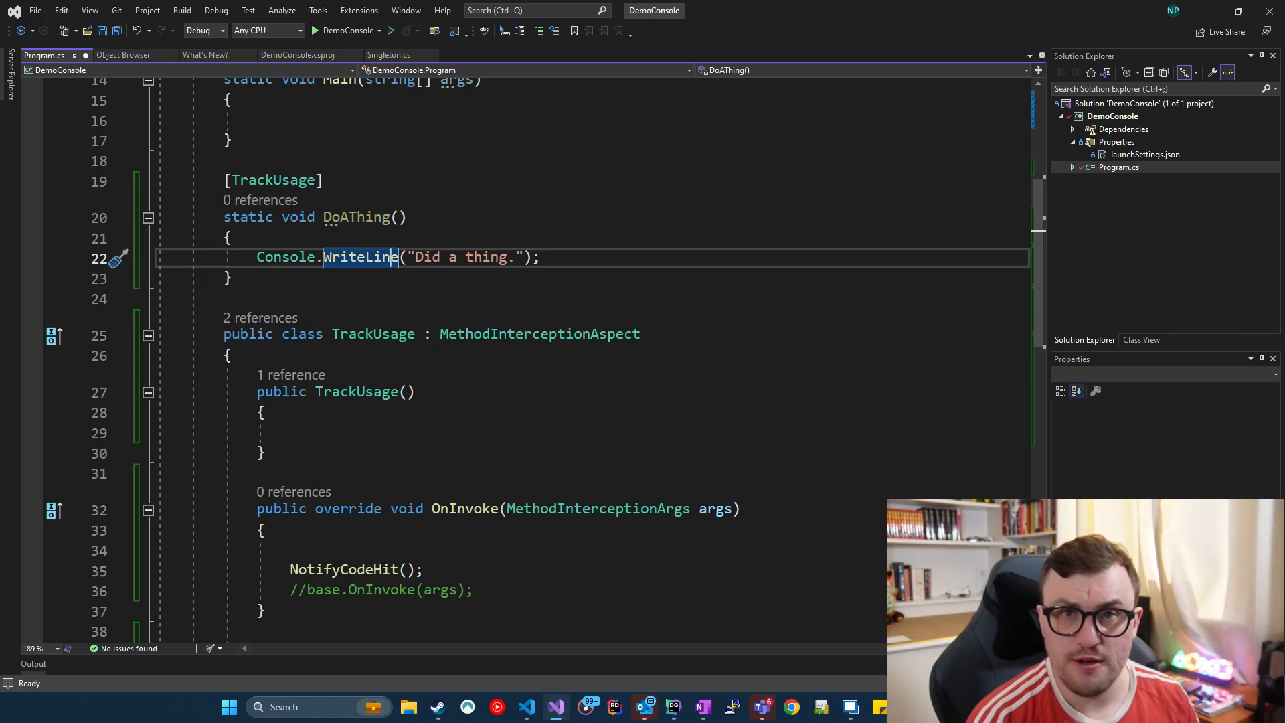
# Step: Call DoAThing() inside Main, correcting the wrong DockingAttribute autocomplete
pyautogui.write('Do')
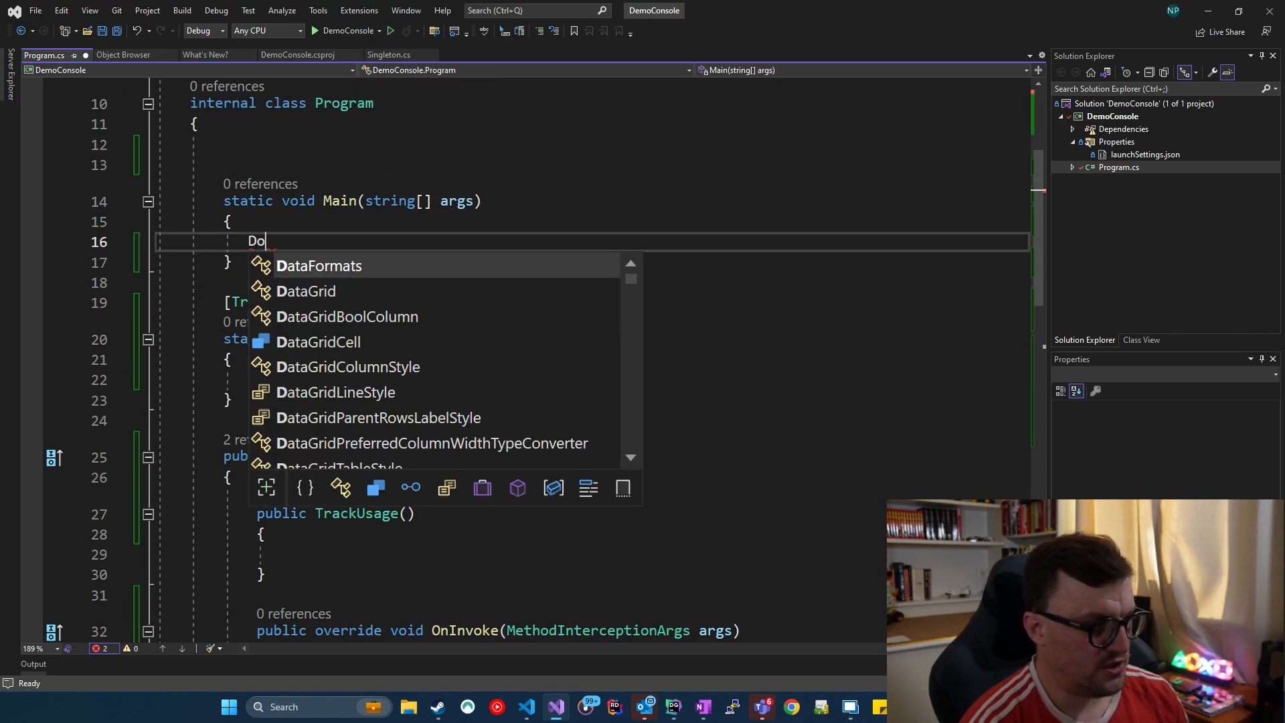
pyautogui.write('DockingAttribute docking = new DockingAttribute();')
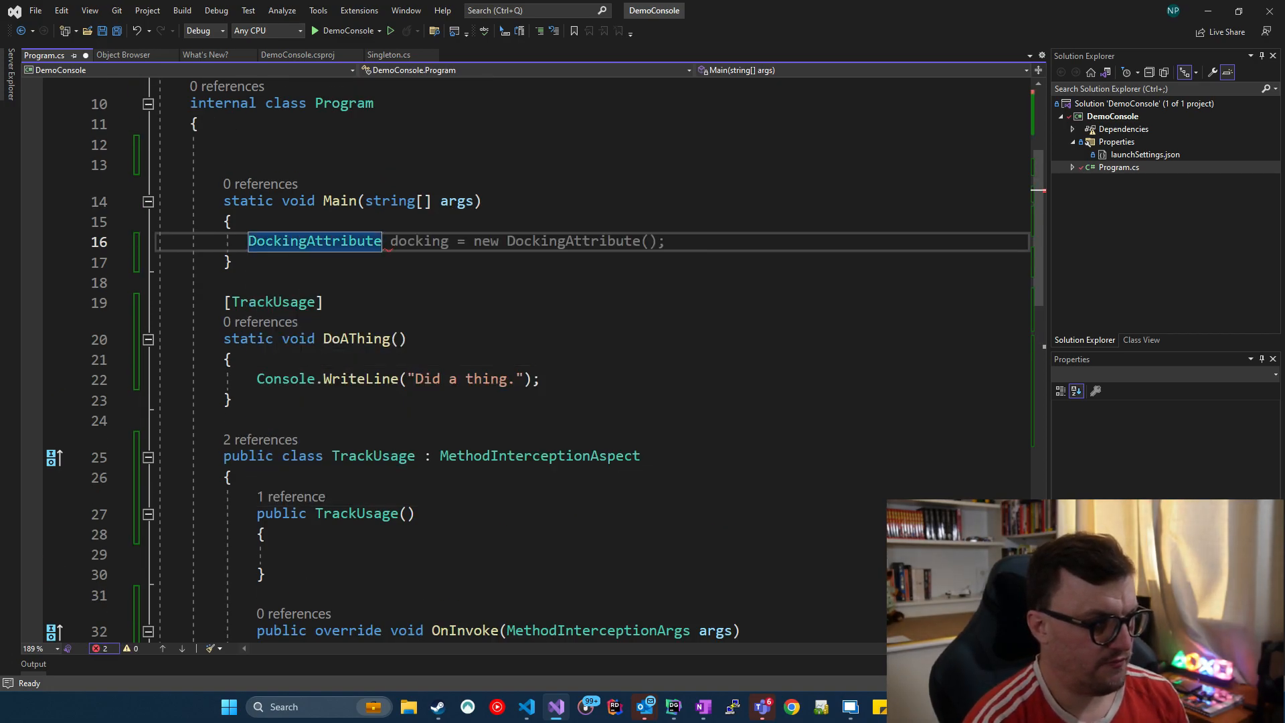
pyautogui.write('DoAThin')
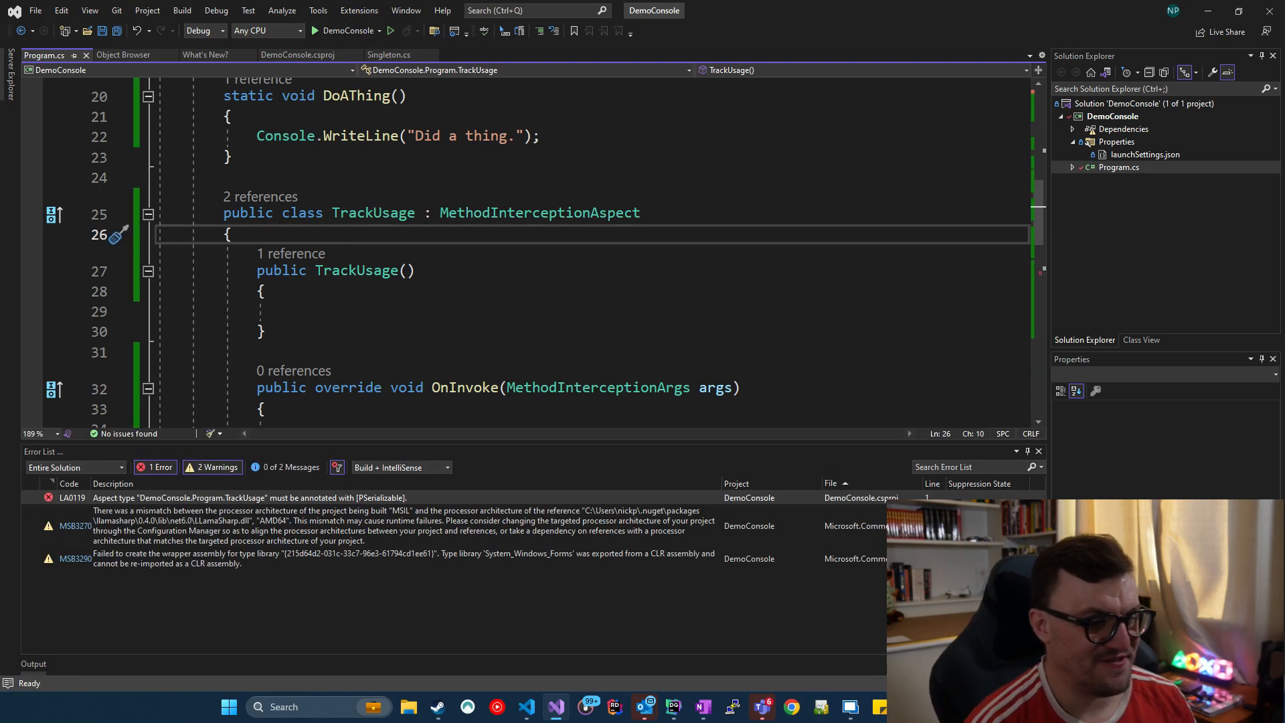
# Step: Annotate the TrackUsage class with [PSerializable] via IntelliSense
pyautogui.scroll(-3)
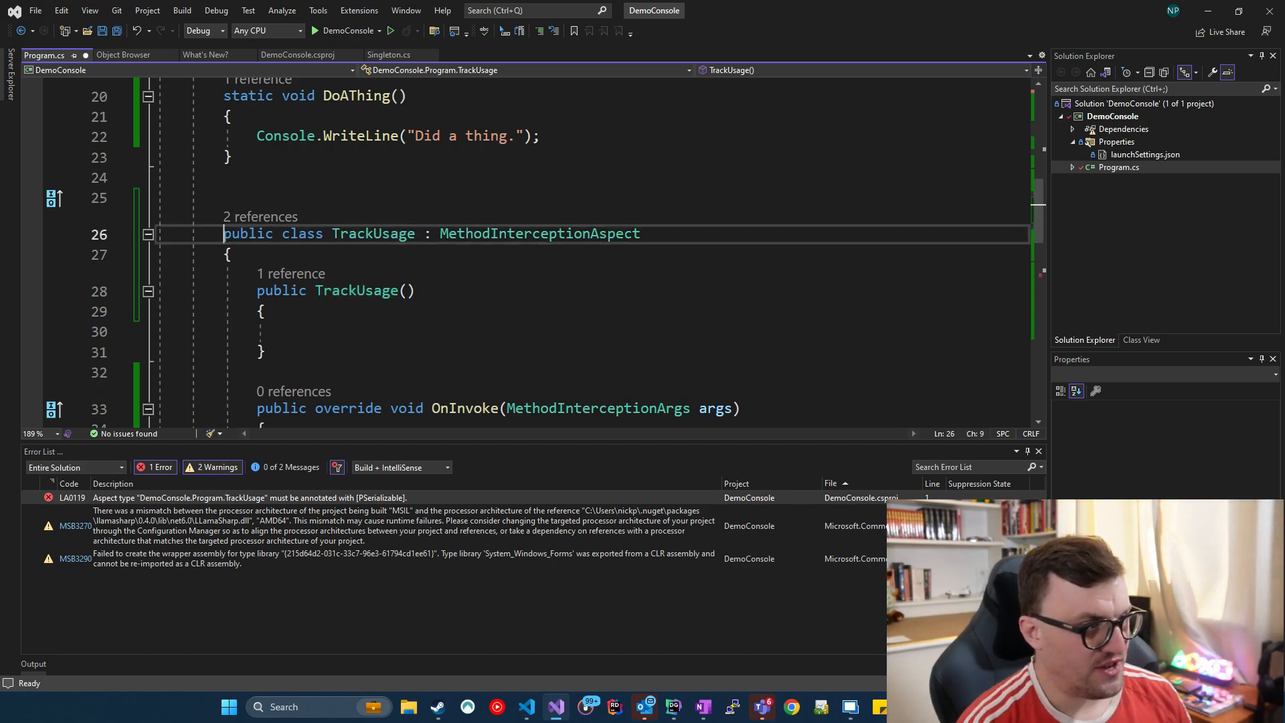
pyautogui.write('[P')
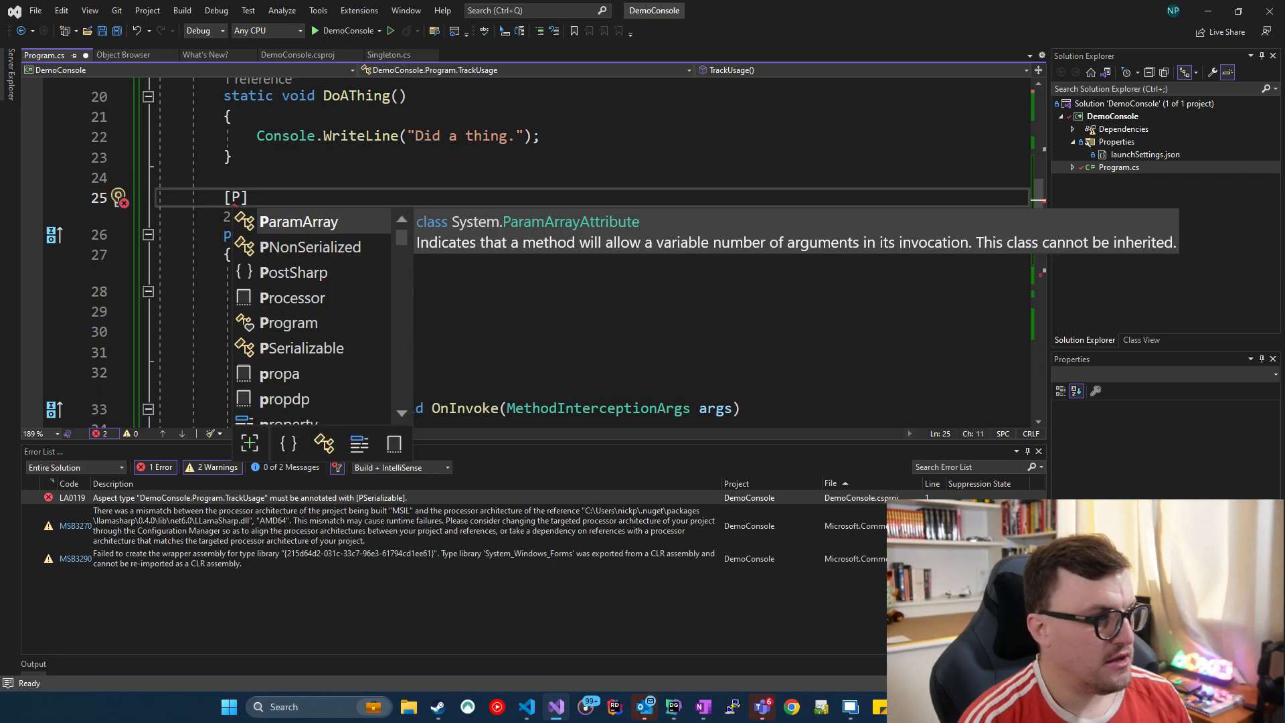
pyautogui.write('Serializable')
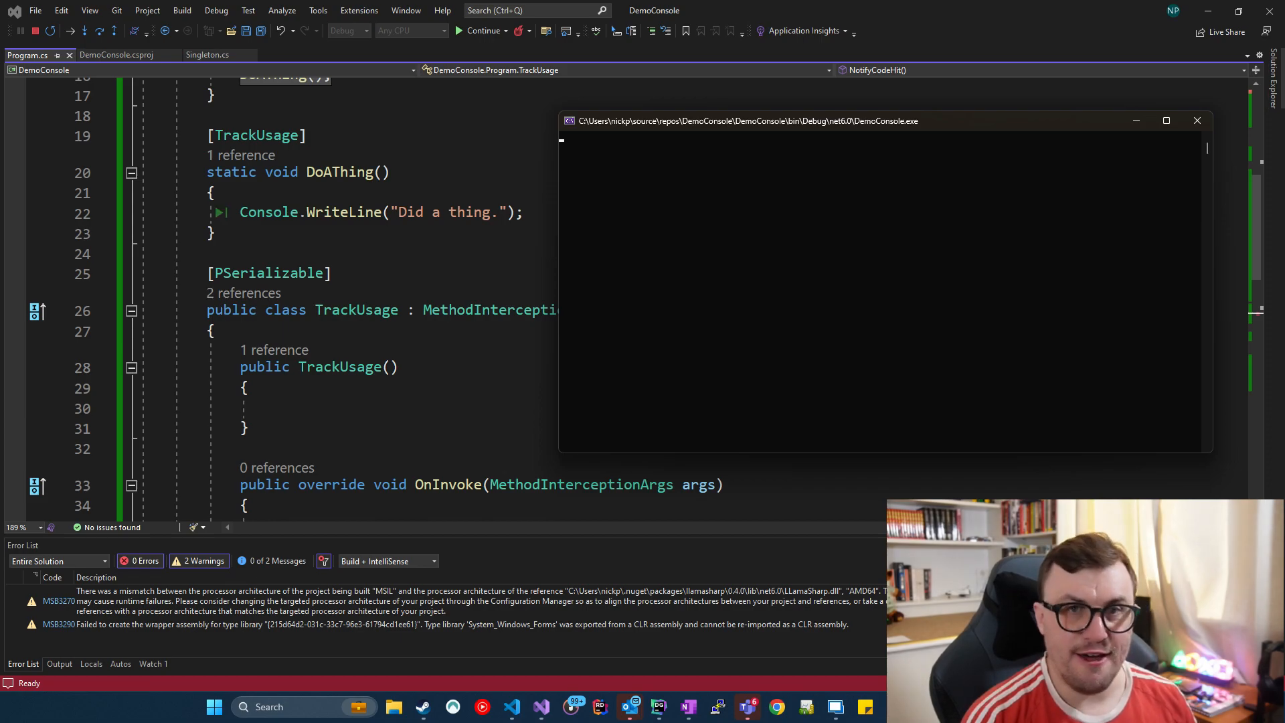
# Step: Step over in the debugger while running DemoConsole
pyautogui.press('F10')
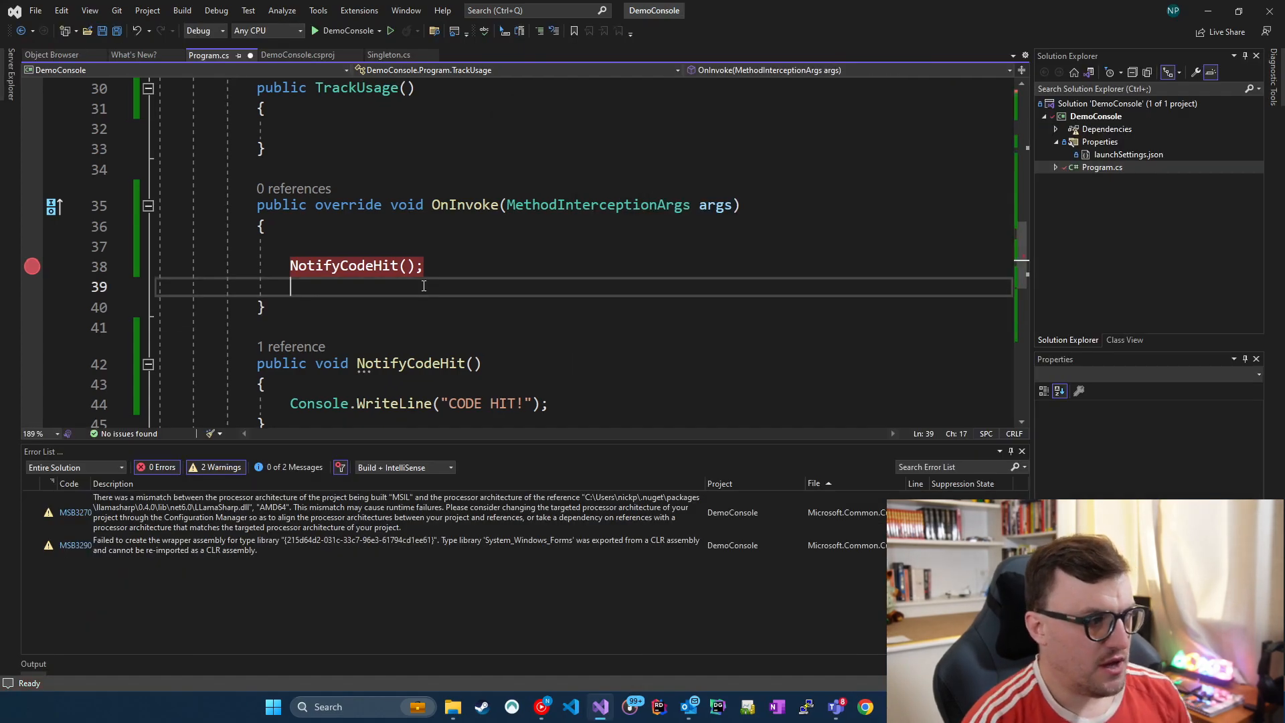
# Step: Add args.Proceed(); right after NotifyCodeHit() in OnInvoke
pyautogui.write('args.')
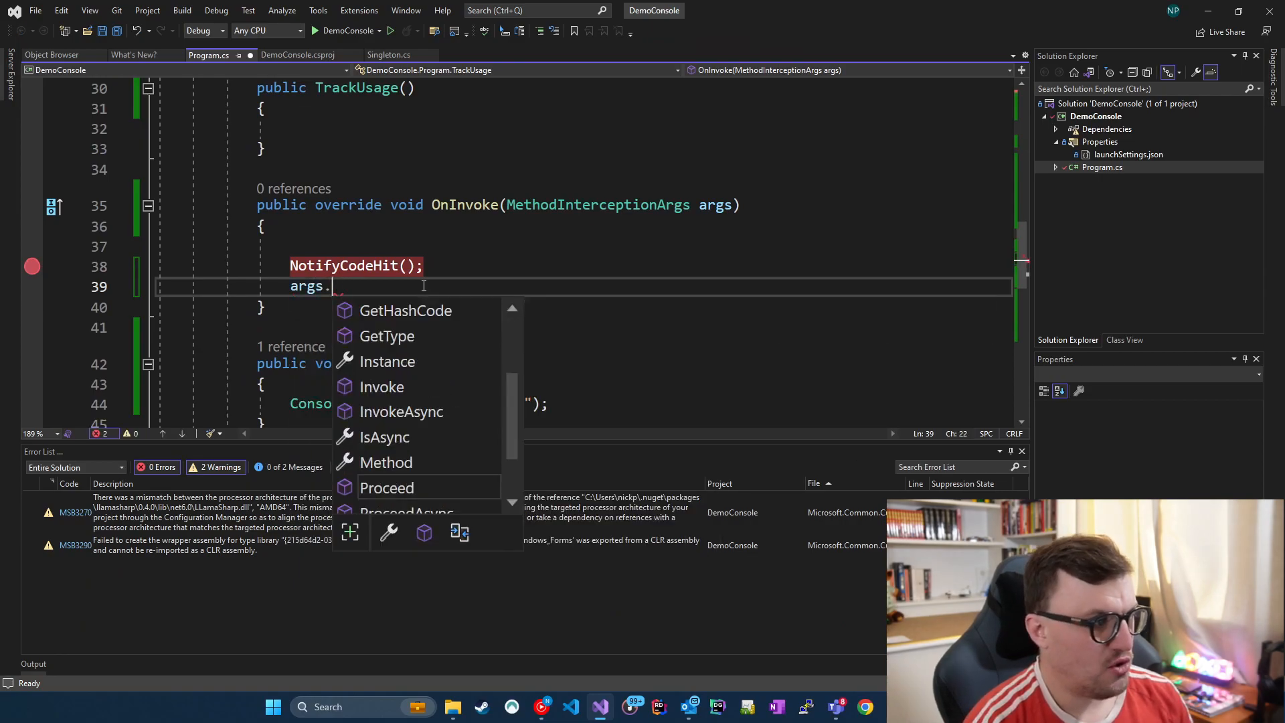
pyautogui.write('Proceed();')
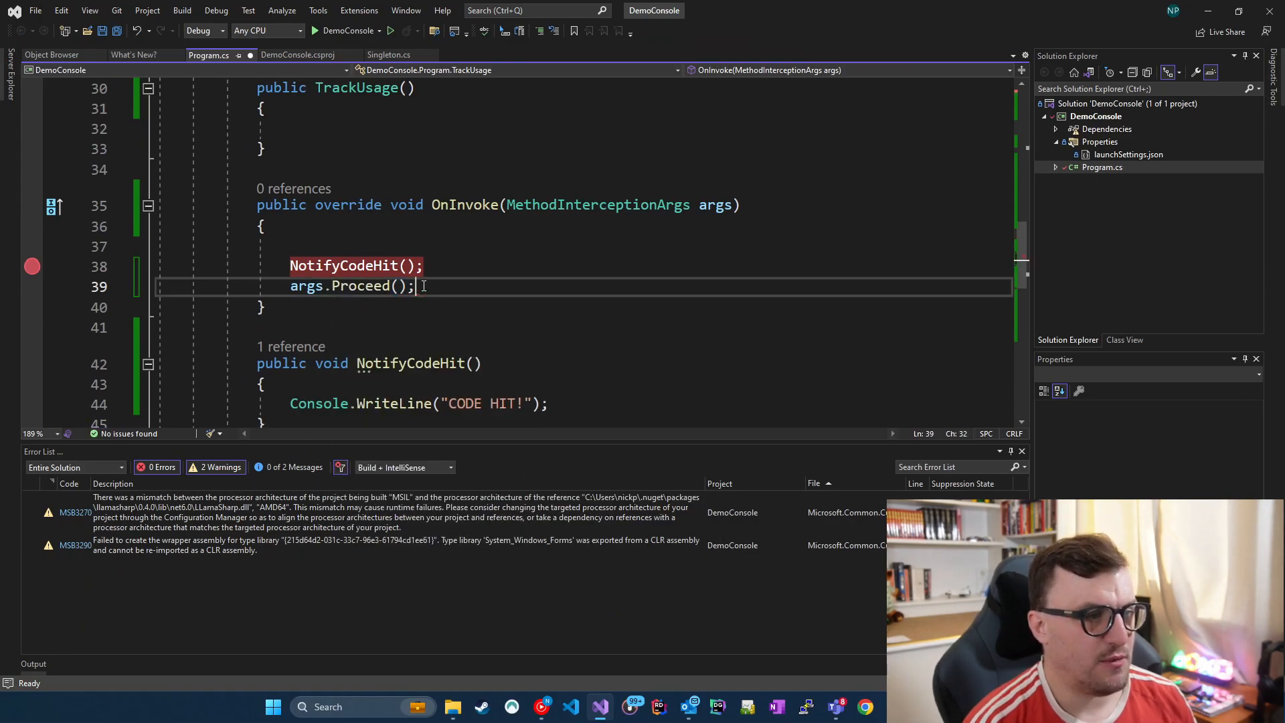